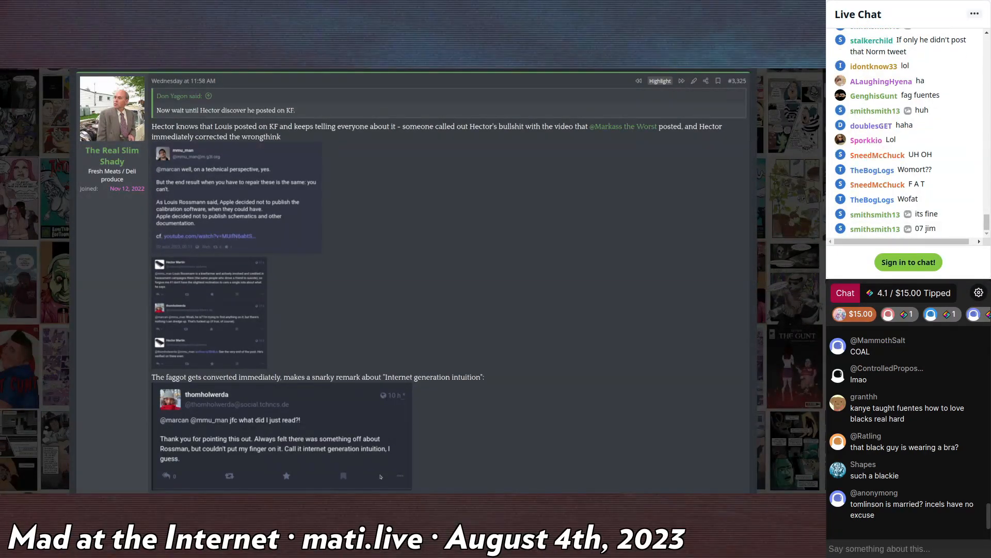
# - Scroll down the thread to the post with the attached Mastodon exchange screenshots
pyautogui.scroll(3)
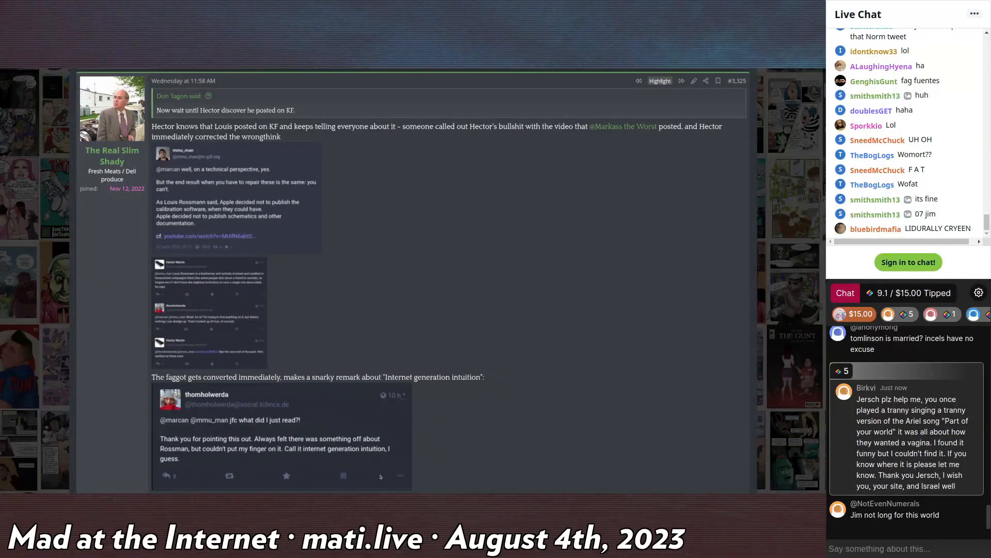
pyautogui.scroll(-3)
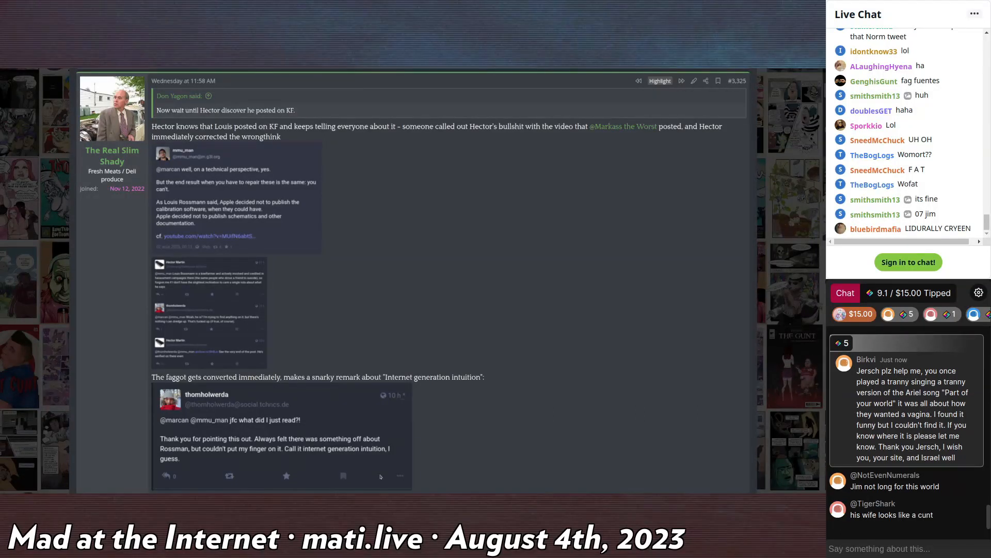
pyautogui.scroll(-3)
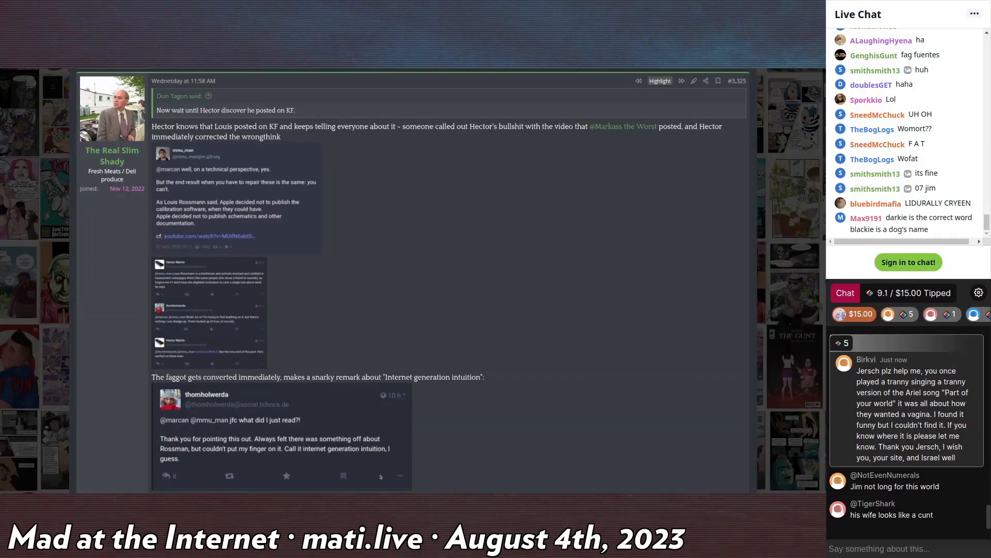
pyautogui.scroll(-3)
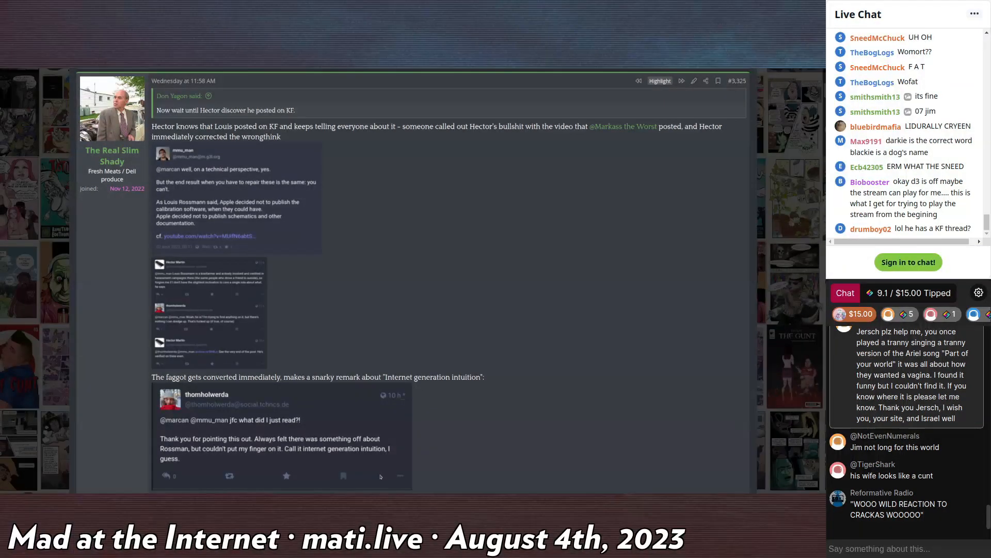
pyautogui.scroll(-3)
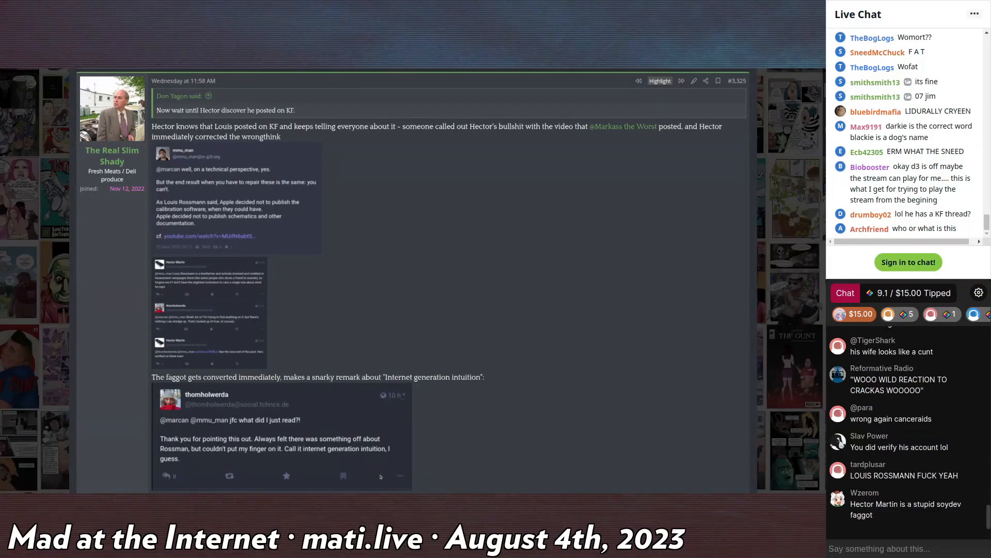
pyautogui.scroll(-3)
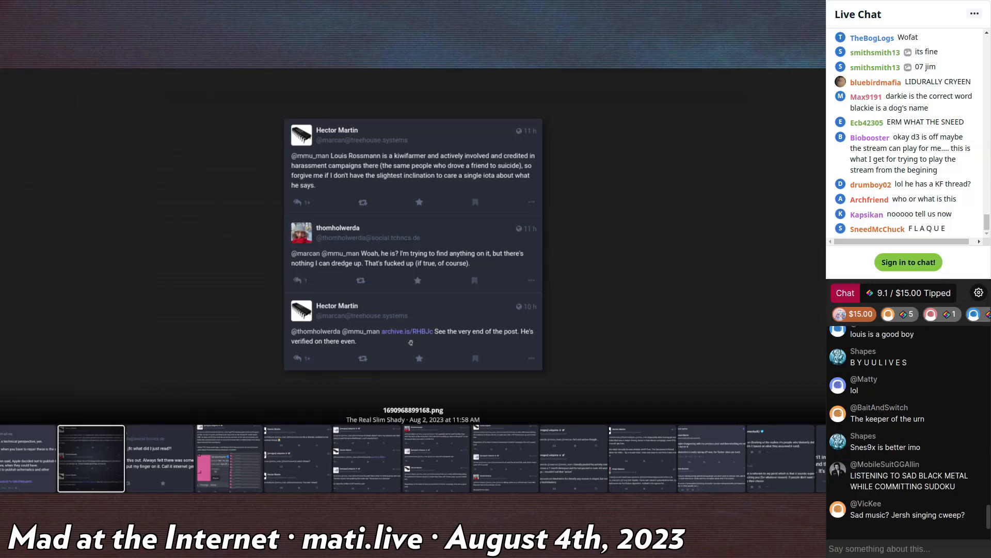
# - Scroll through the post's screenshots and advance the viewer to the next attached one
pyautogui.scroll(-3)
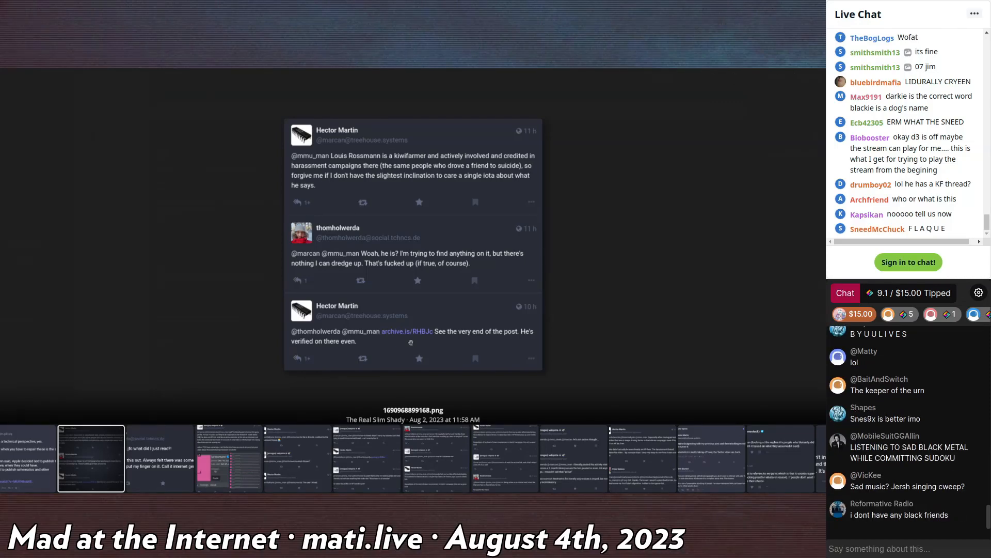
pyautogui.scroll(-3)
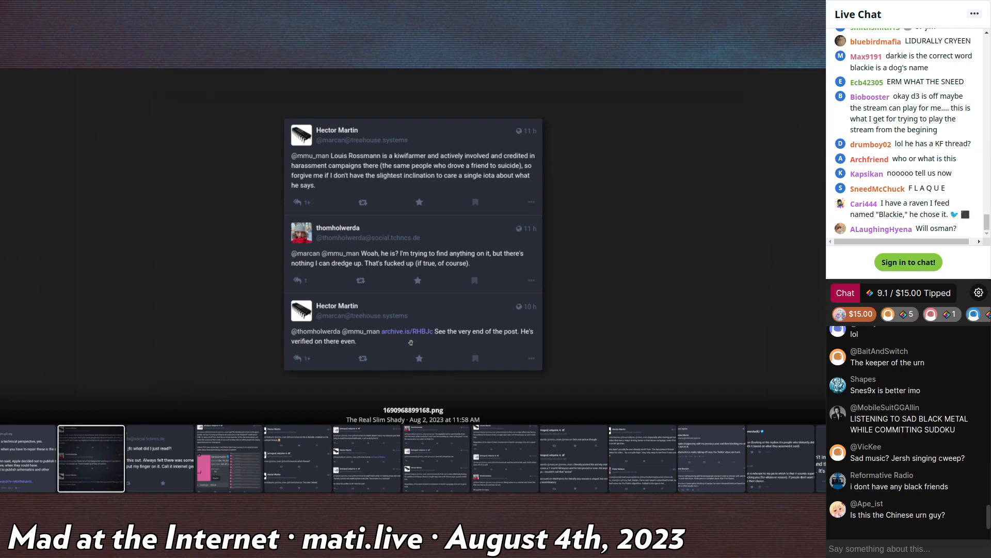
pyautogui.scroll(3)
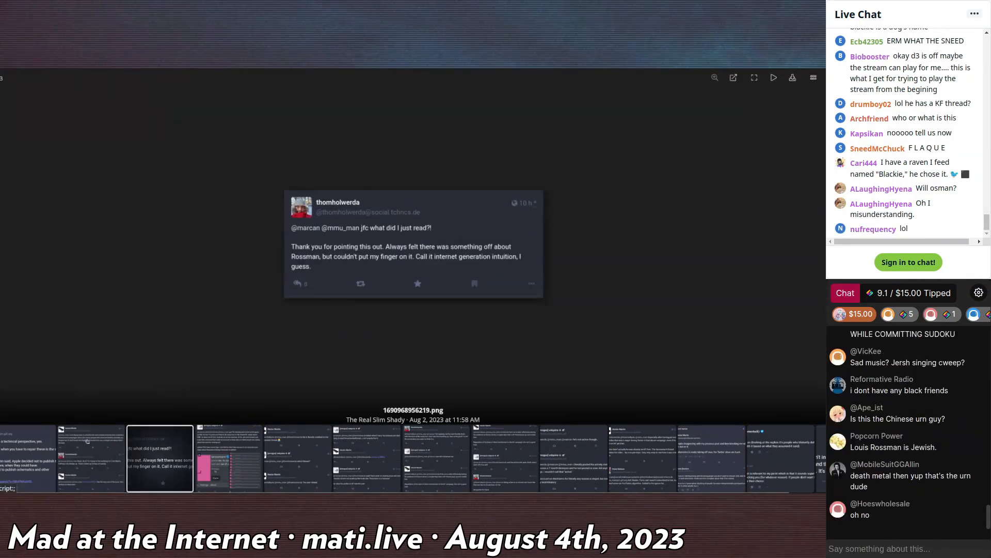
pyautogui.scroll(-3)
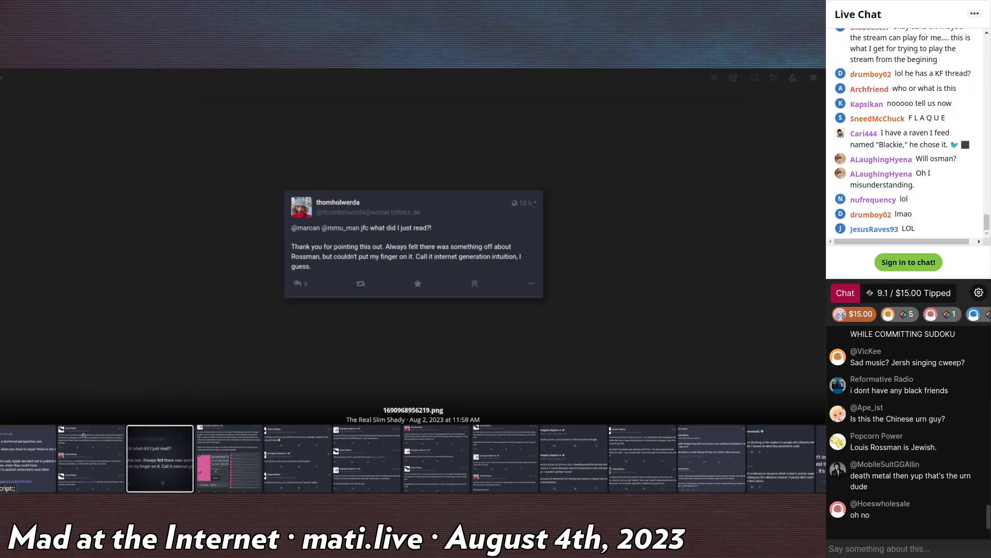
pyautogui.scroll(-3)
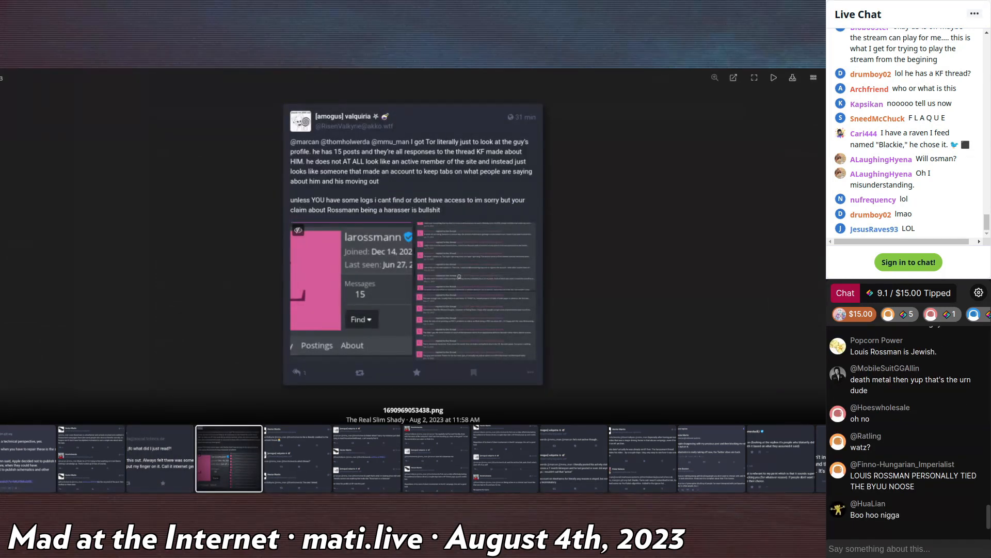
pyautogui.scroll(-3)
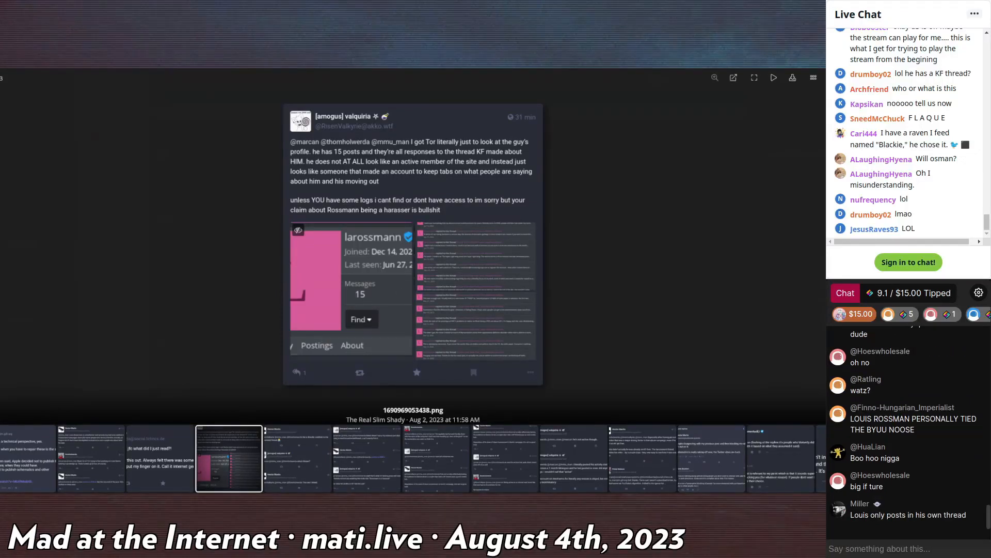
pyautogui.scroll(-3)
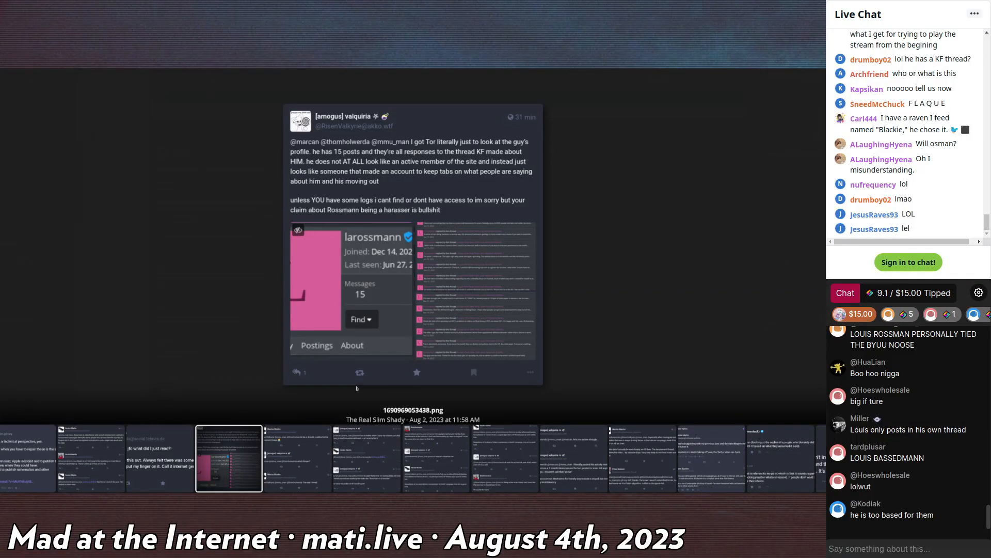
pyautogui.scroll(-3)
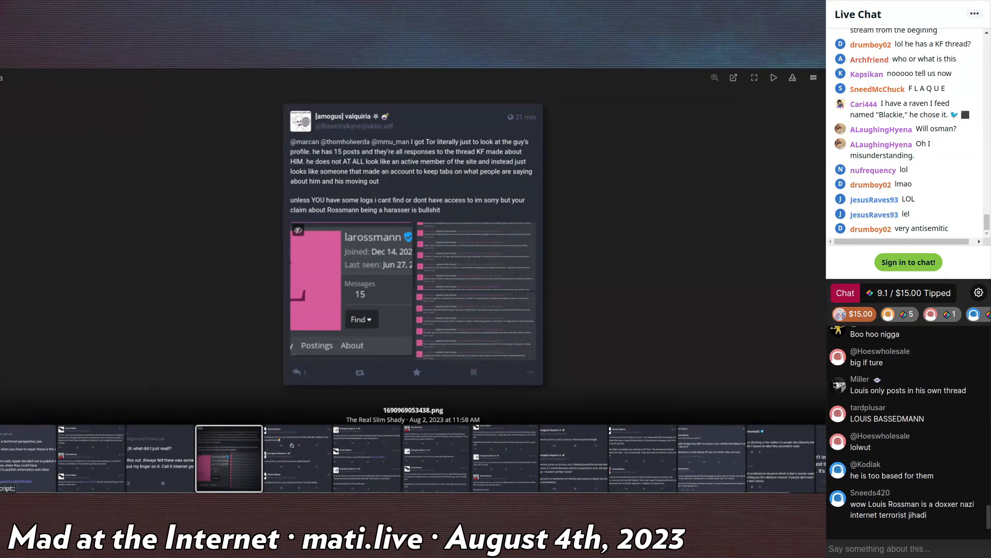
pyautogui.click(298, 457)
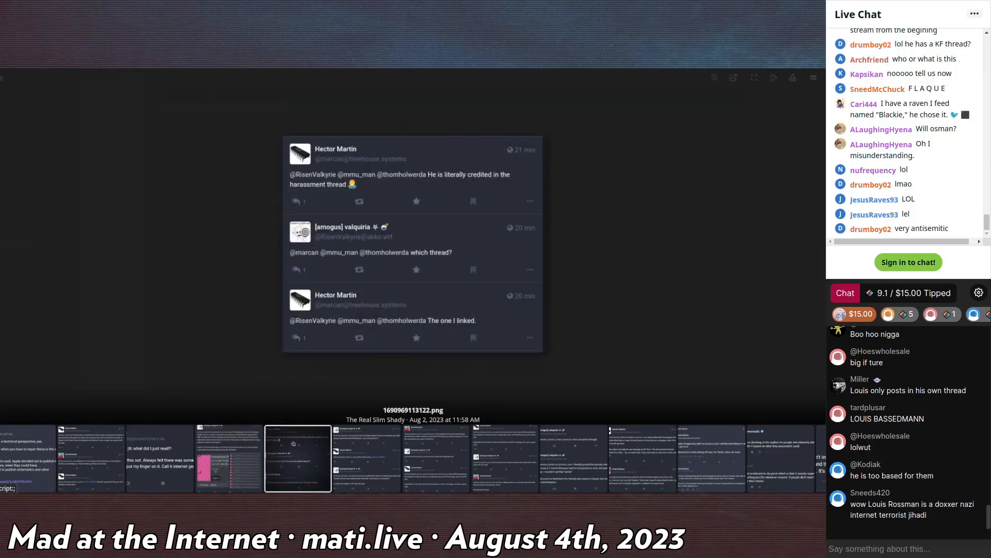
# - Step the viewer through further screenshots of the reply chain about the KF thread
pyautogui.click(367, 459)
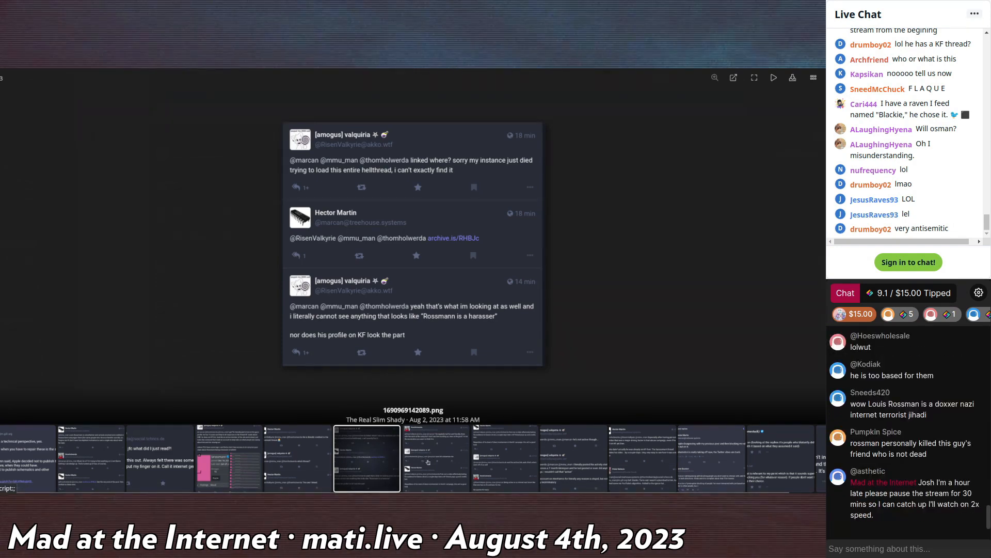
pyautogui.click(435, 457)
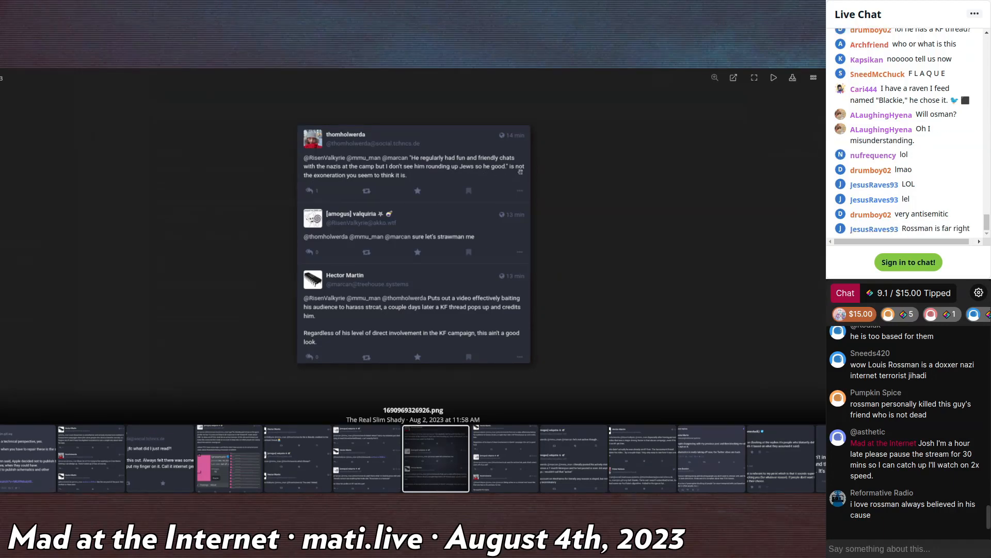
pyautogui.scroll(-3)
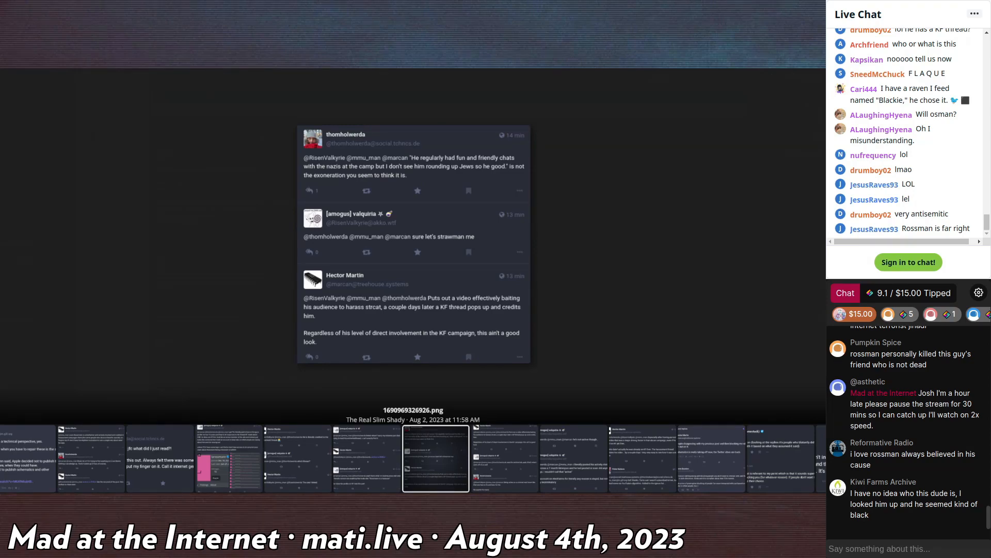
pyautogui.scroll(-3)
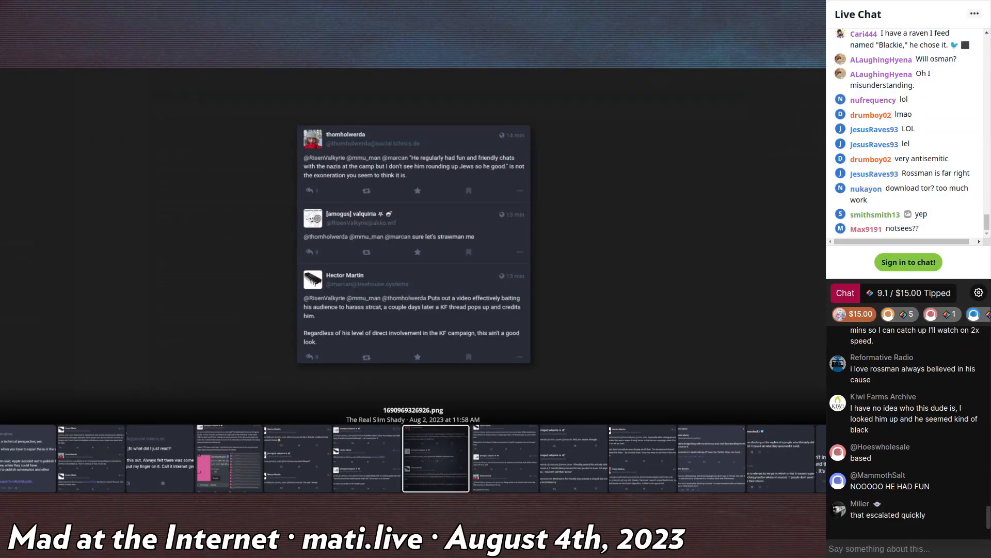
pyautogui.scroll(-3)
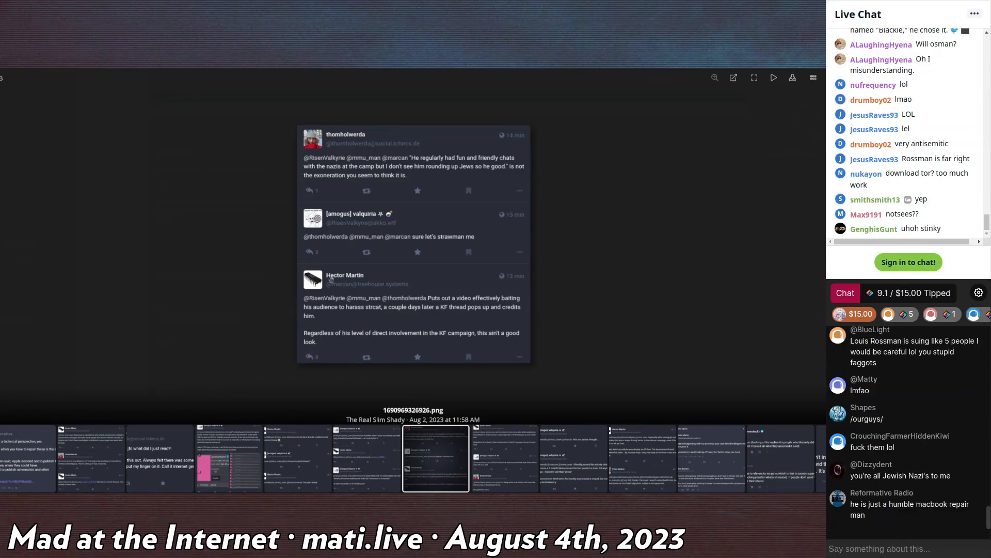
pyautogui.scroll(-3)
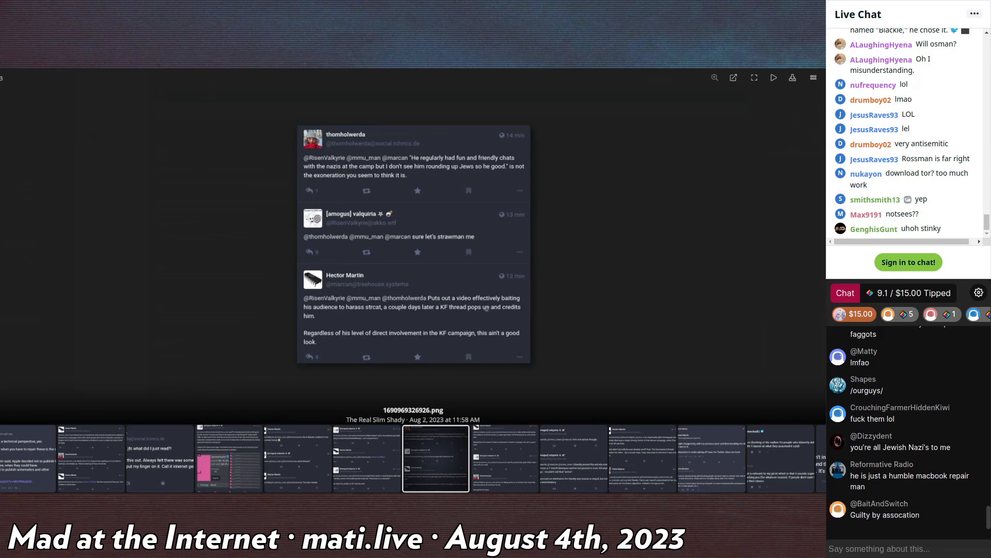
pyautogui.scroll(-3)
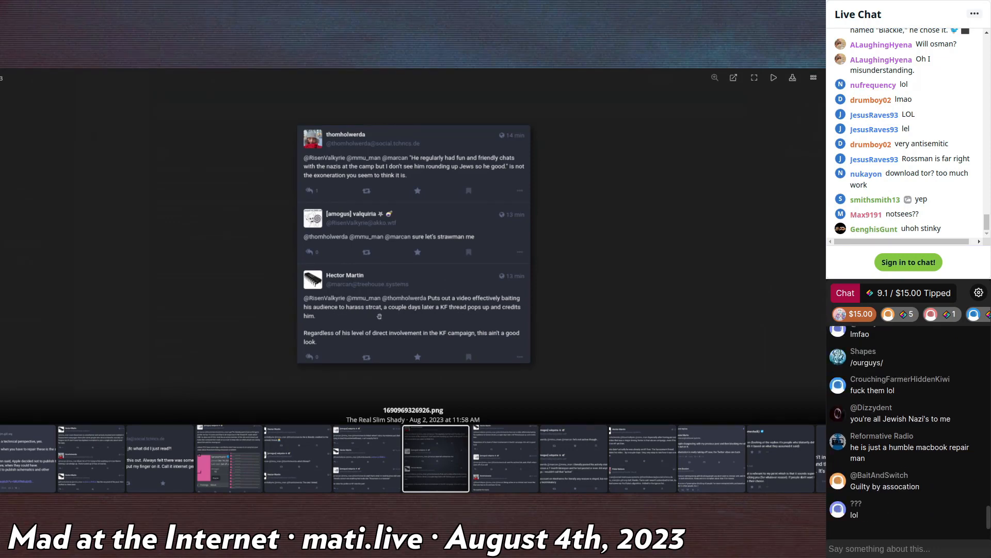
pyautogui.scroll(-3)
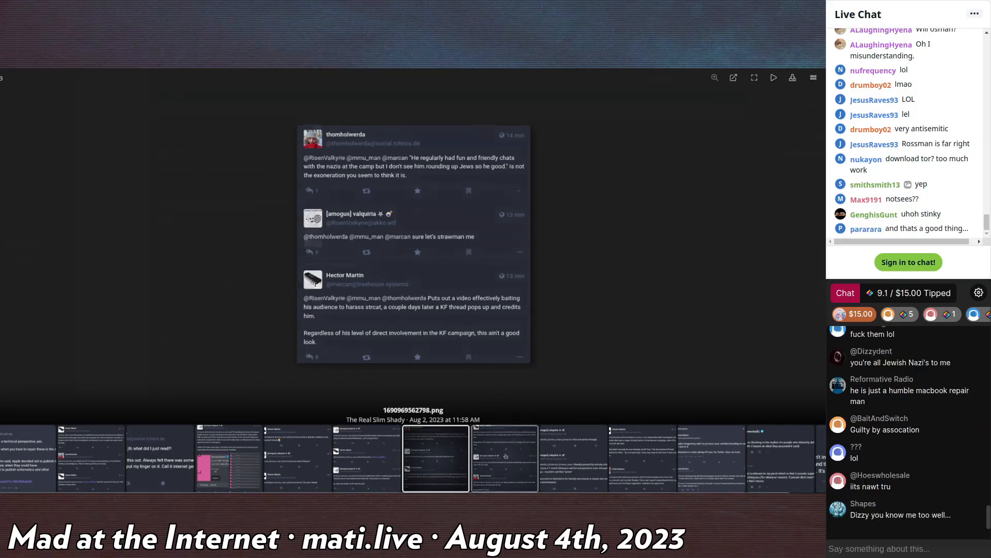
# - Advance to the last tweet screenshot, then close the enlarged viewer back to post #42
pyautogui.click(505, 457)
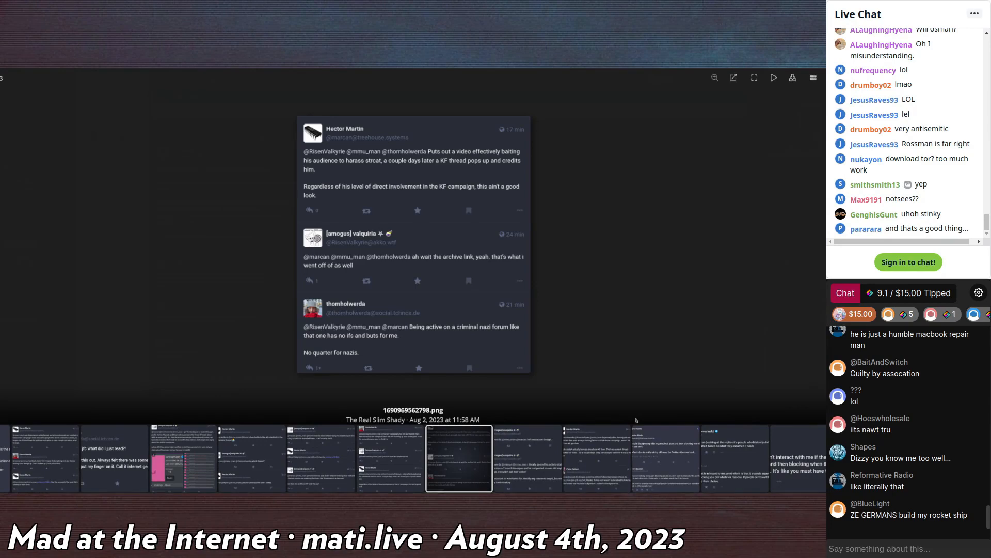
pyautogui.moveTo(636, 419)
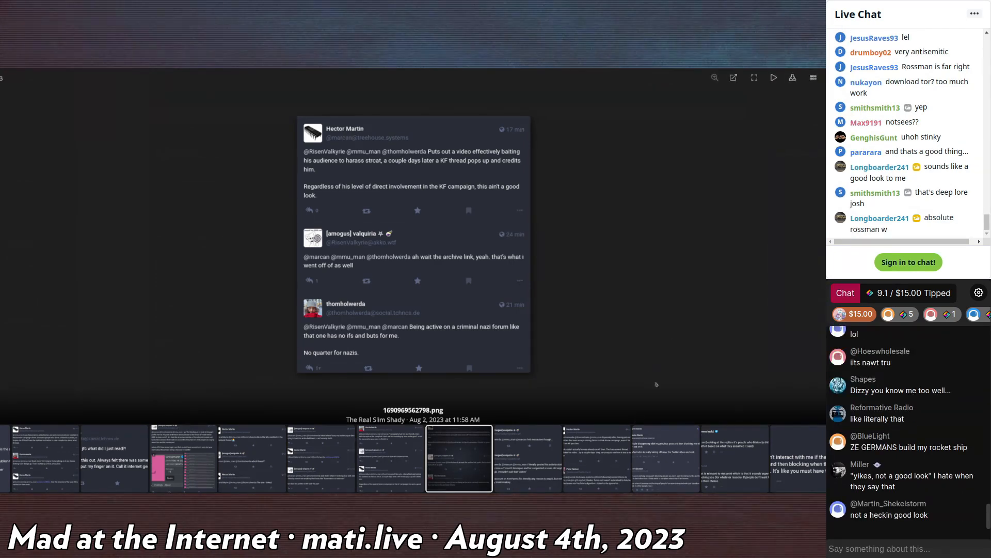
pyautogui.click(597, 458)
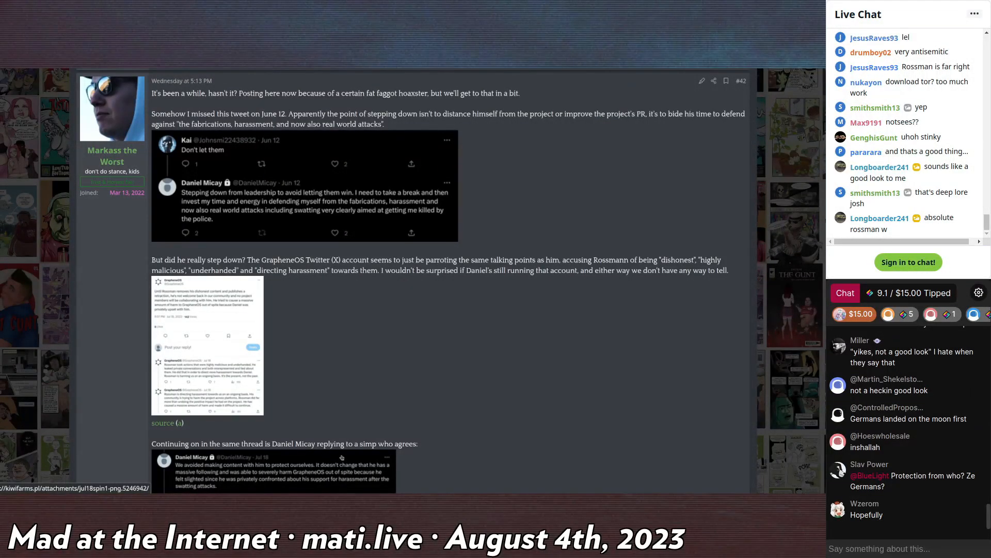
# - Scroll to the GrapheneOS tweet screenshot, view it enlarged, then close it
pyautogui.scroll(-3)
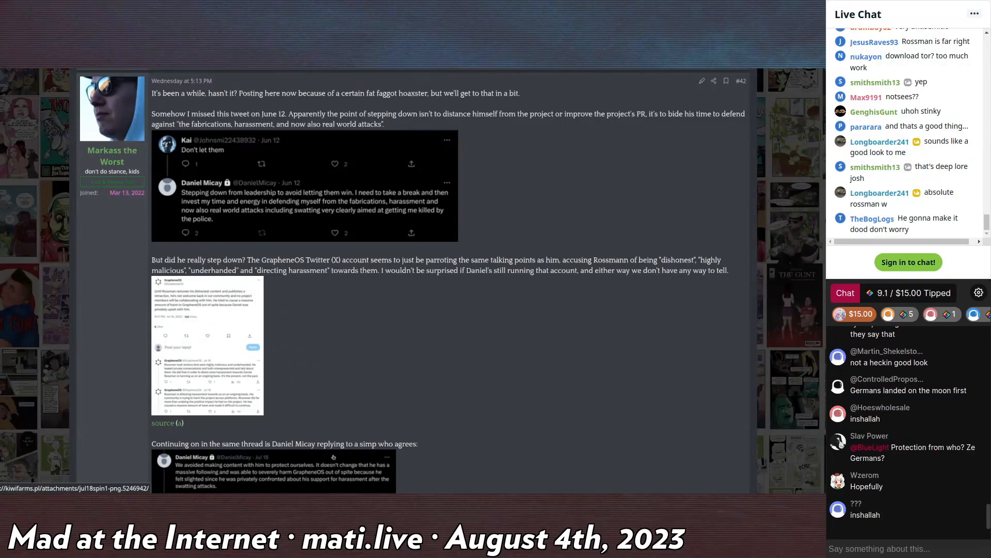
pyautogui.scroll(-3)
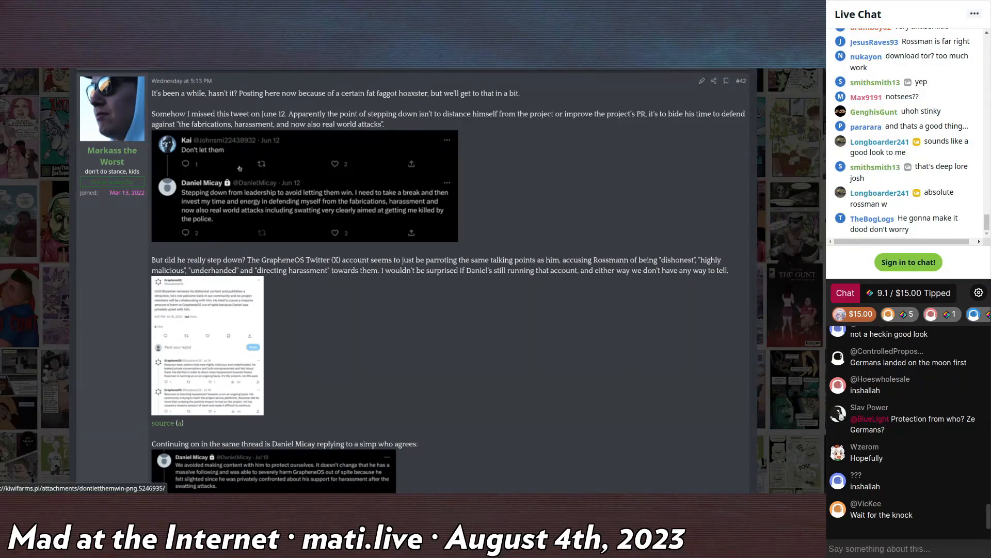
pyautogui.moveTo(390, 438)
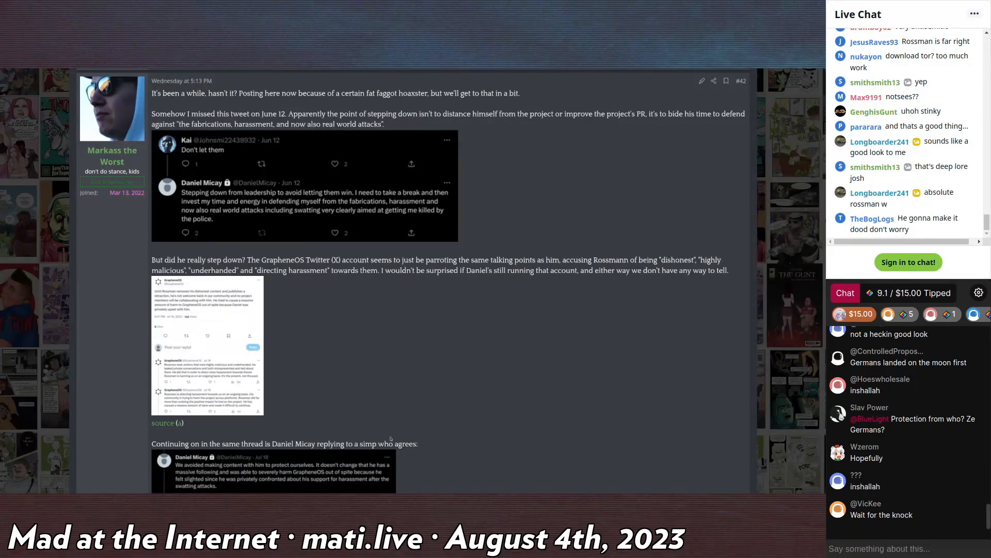
pyautogui.scroll(-3)
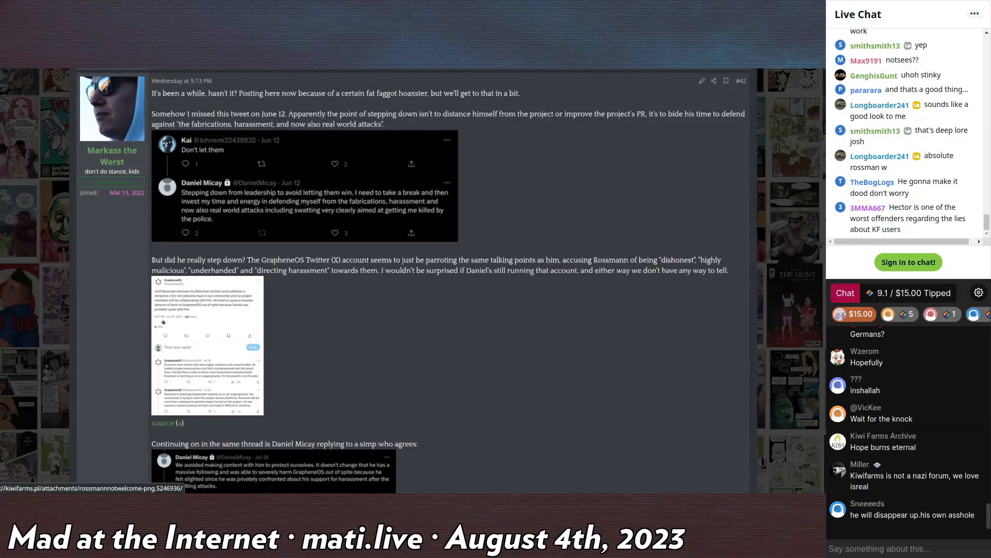
pyautogui.click(207, 344)
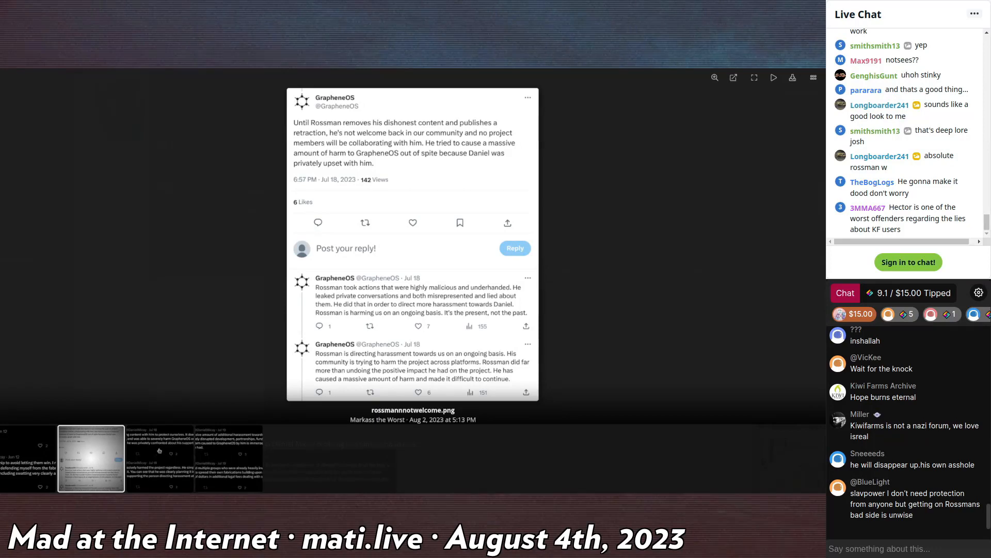
pyautogui.click(160, 458)
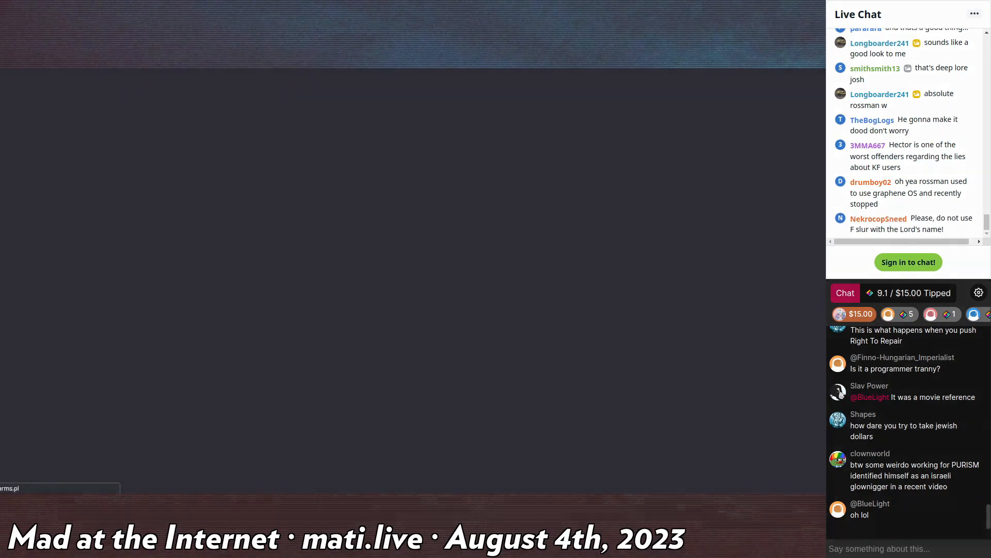
# - Scroll page 21 of the Rossmann thread down past the embed to larossmann's post #420
pyautogui.scroll(-3)
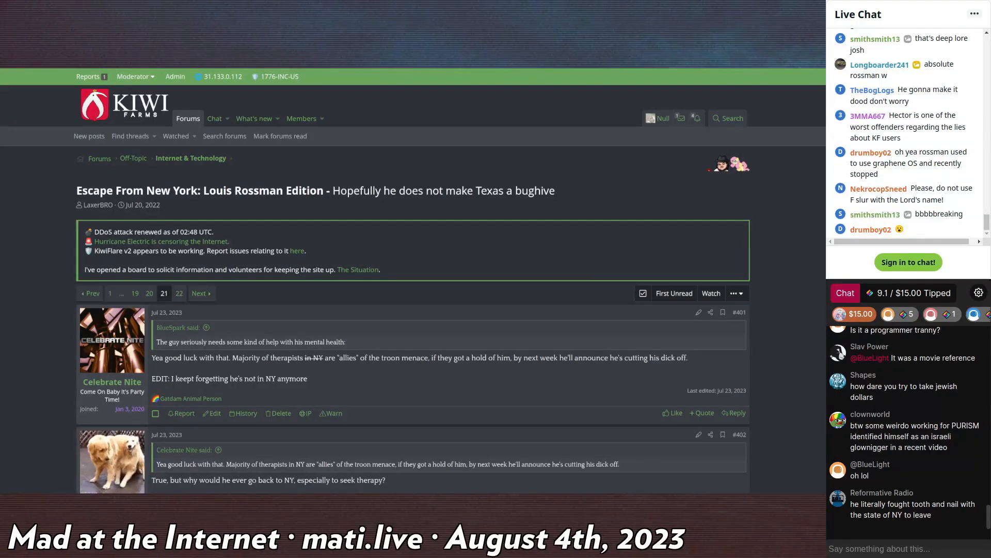
pyautogui.scroll(-3)
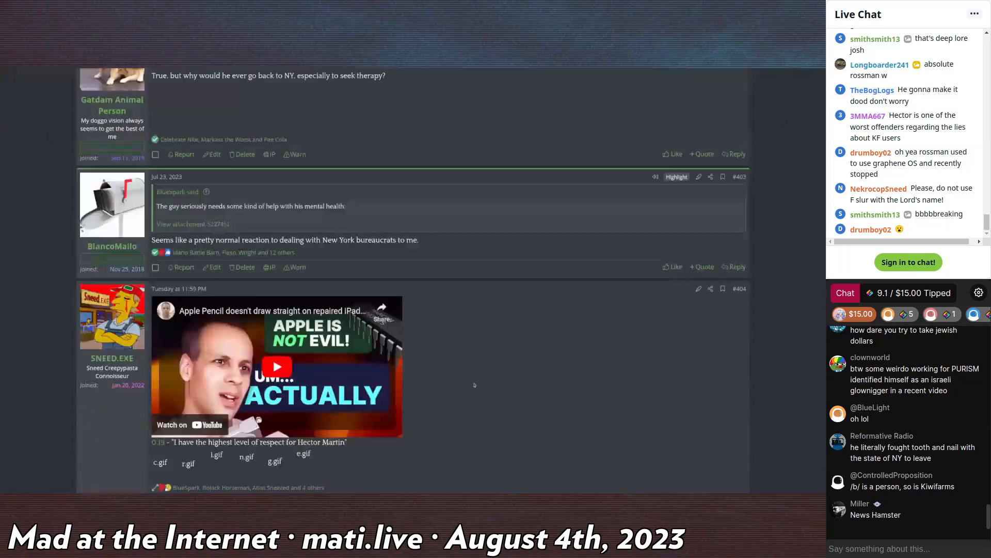
pyautogui.scroll(-3)
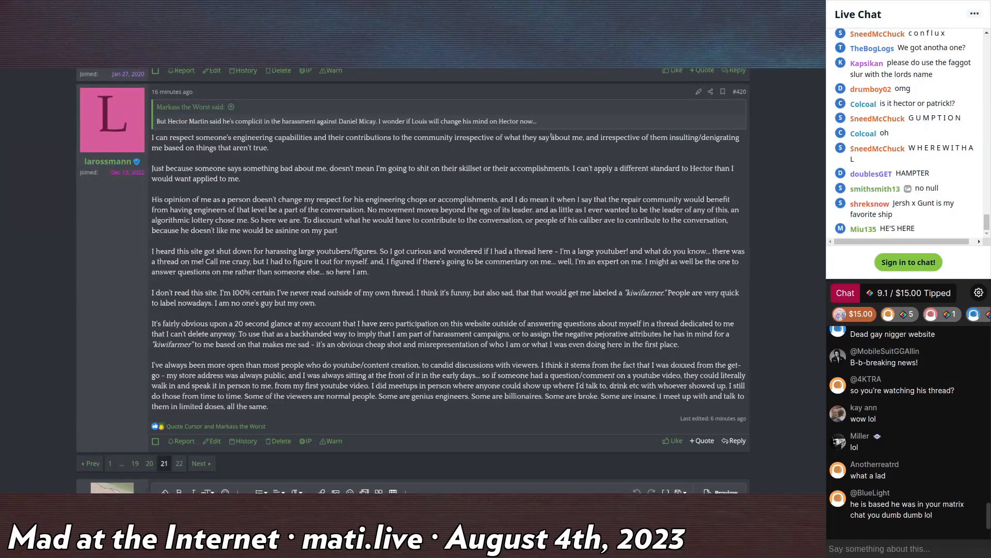
pyautogui.scroll(-3)
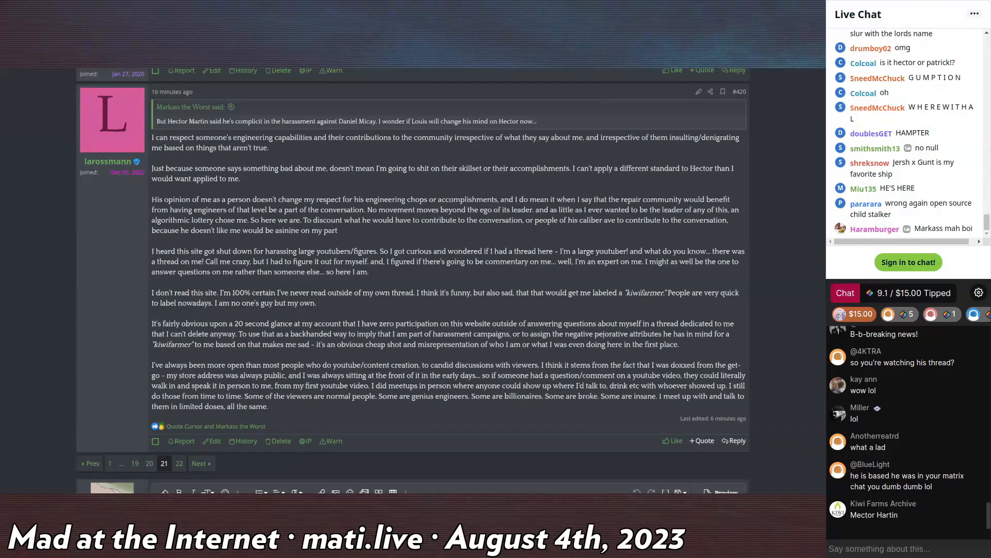
pyautogui.scroll(-3)
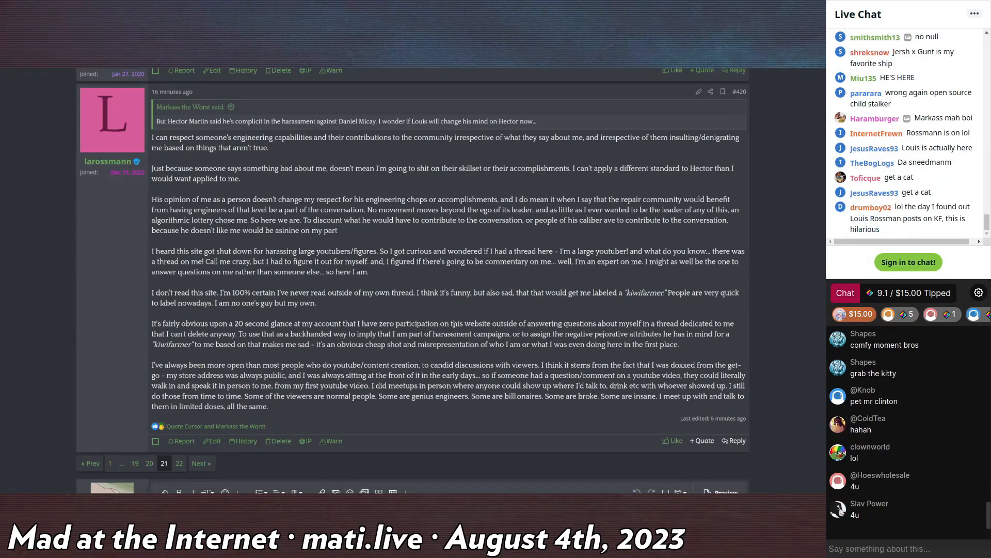
pyautogui.scroll(-3)
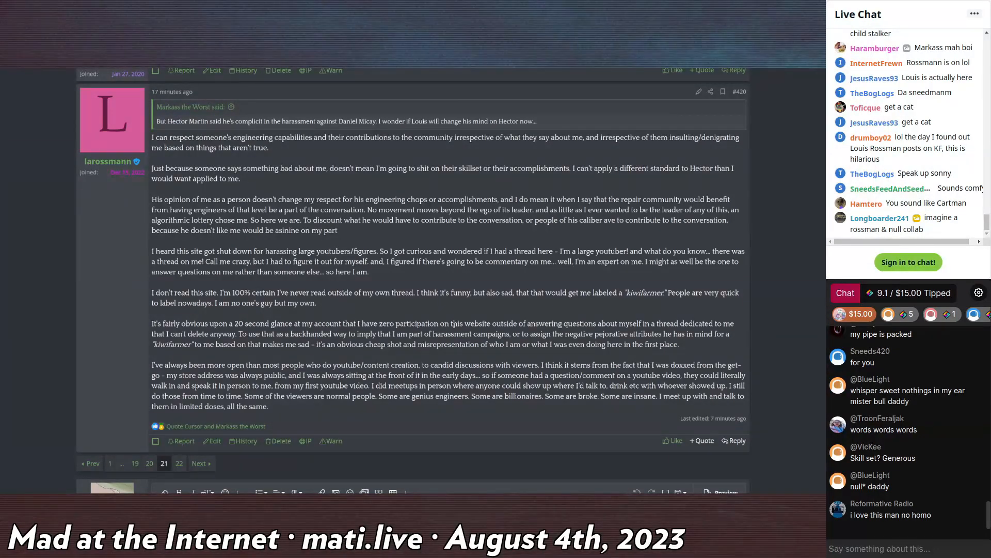
pyautogui.scroll(-3)
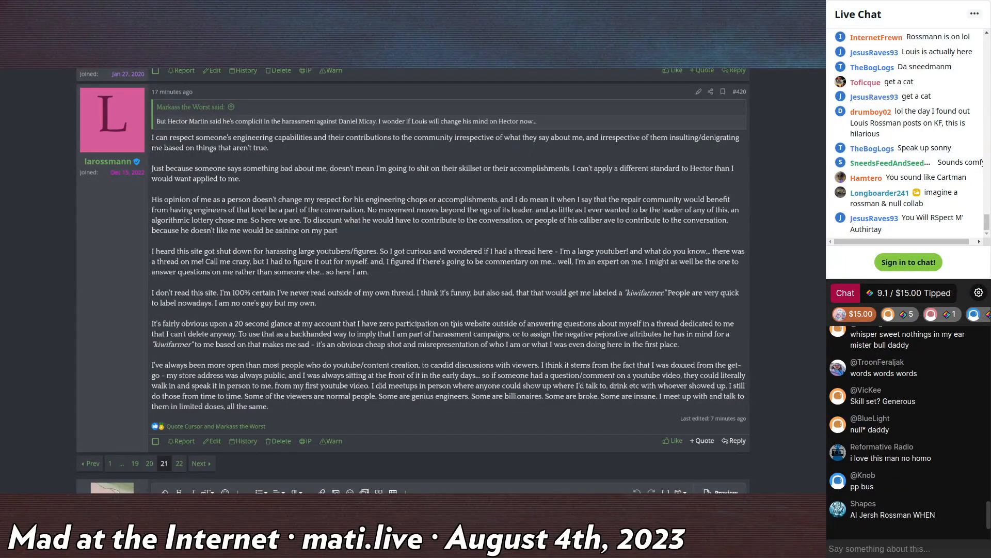
pyautogui.scroll(-3)
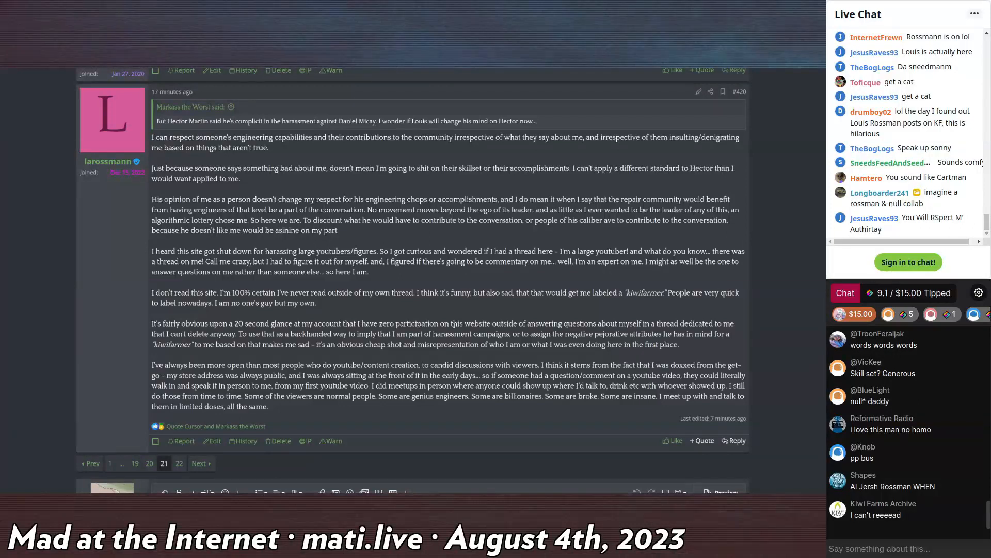
pyautogui.scroll(-3)
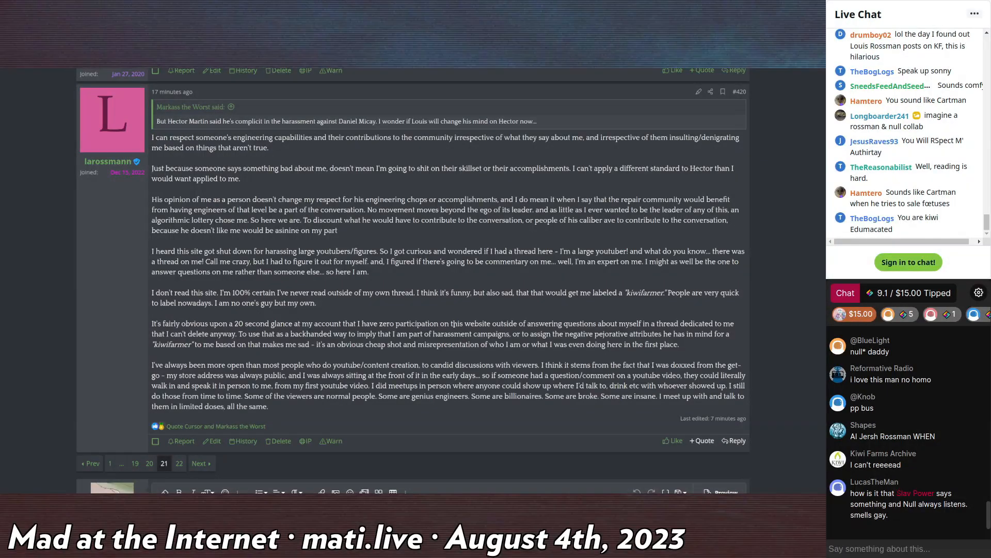
pyautogui.scroll(-3)
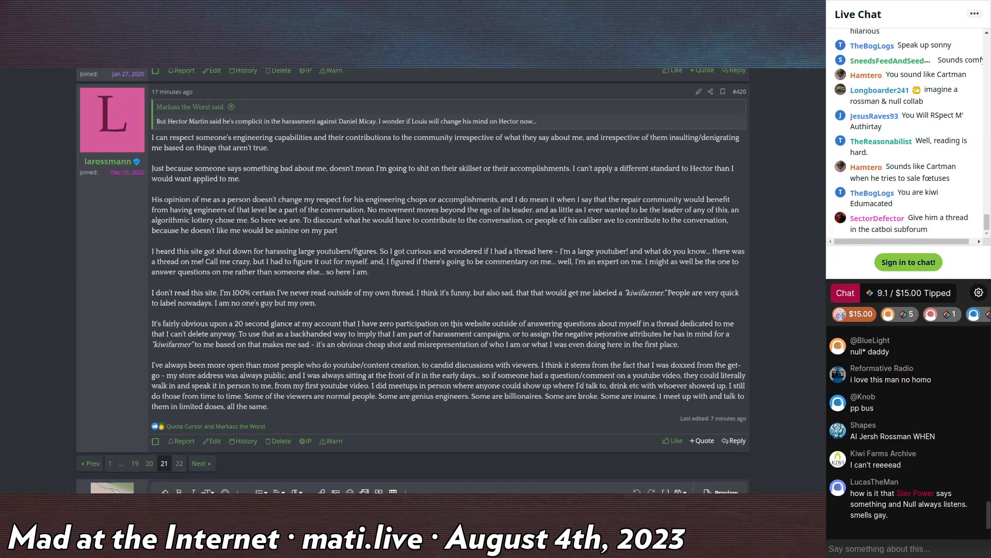
pyautogui.scroll(-3)
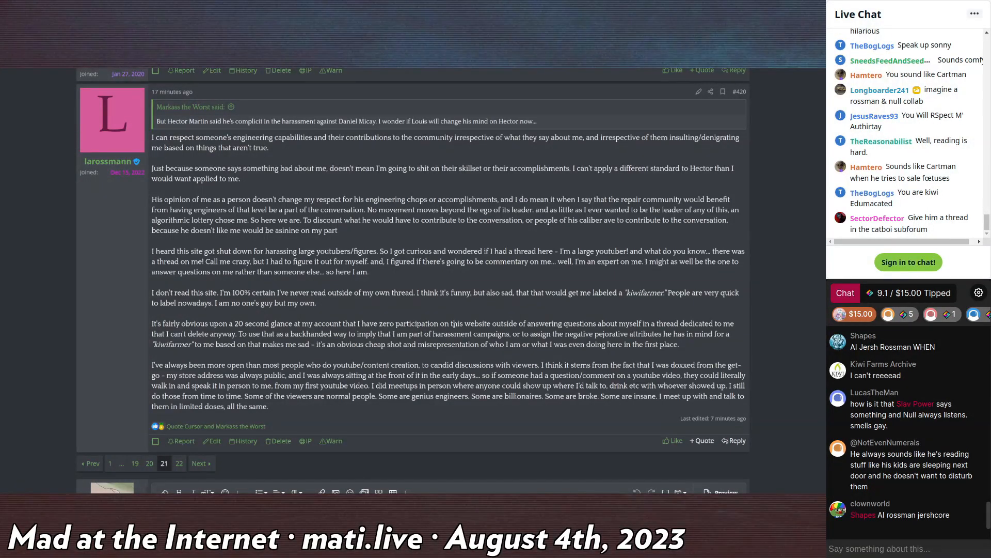
pyautogui.scroll(-3)
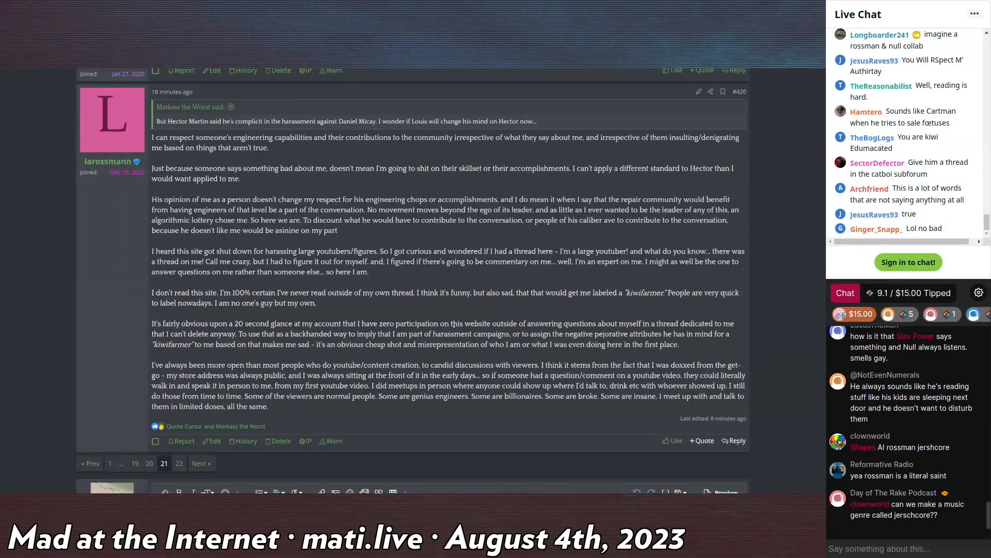
# - Read down through larossmann's long post #420 explaining his presence on the forum
pyautogui.scroll(-3)
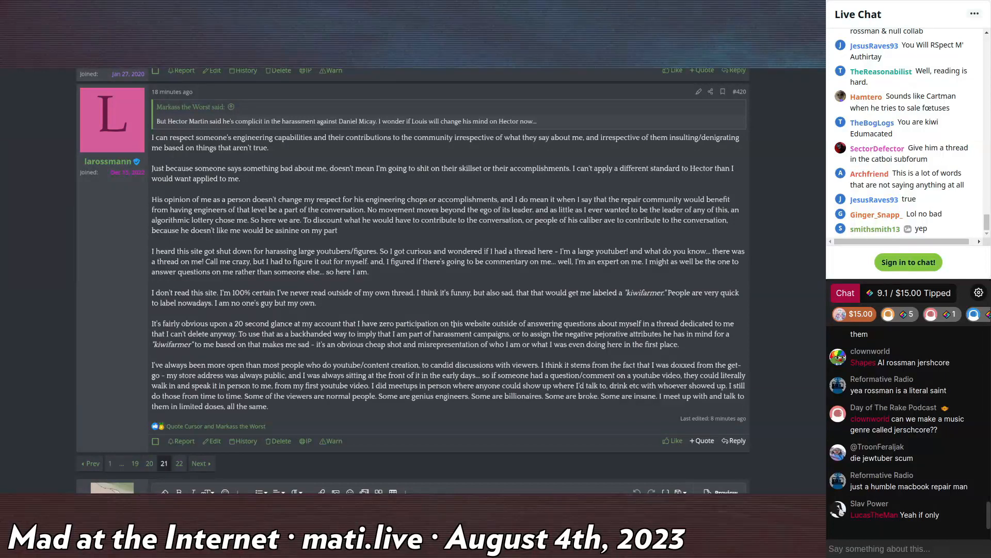
pyautogui.scroll(-3)
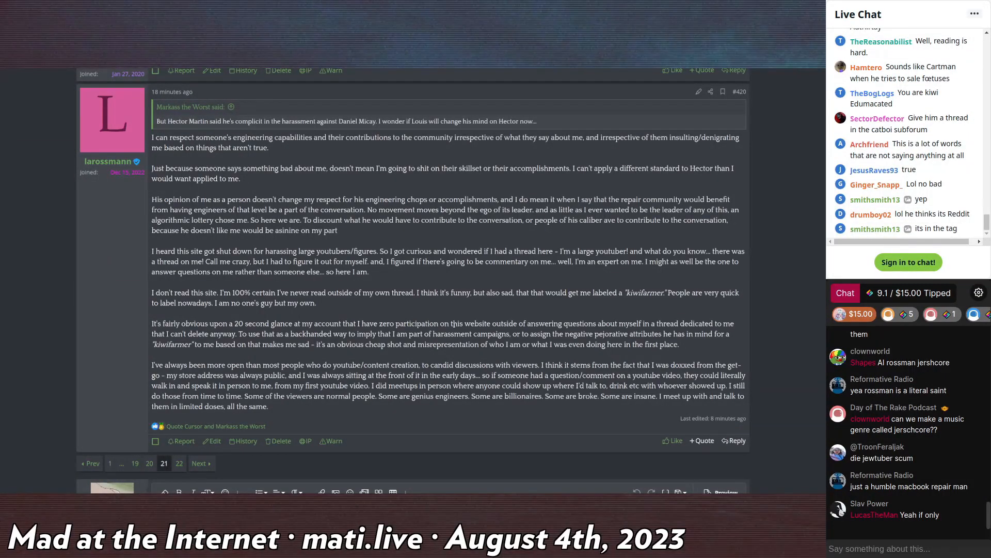
pyautogui.scroll(-3)
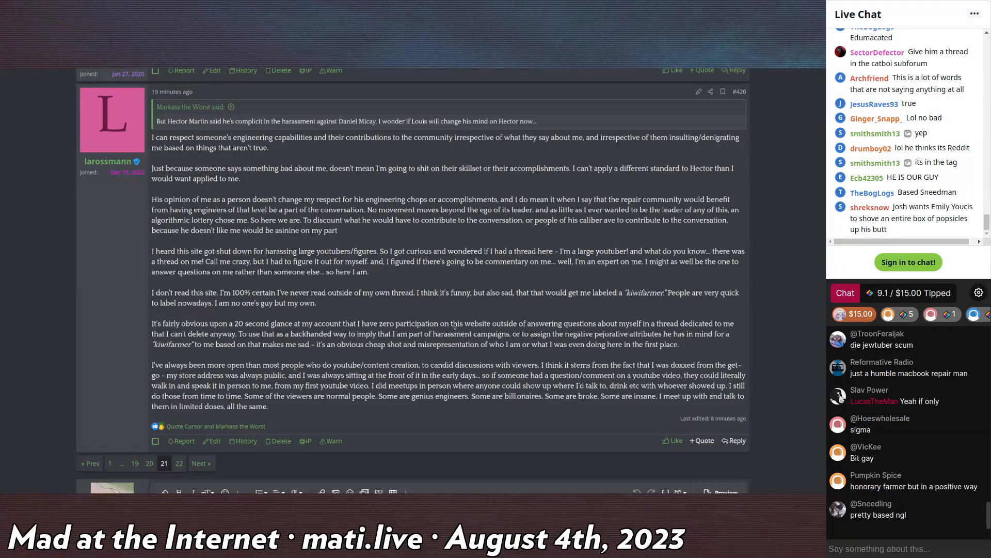
pyautogui.scroll(-3)
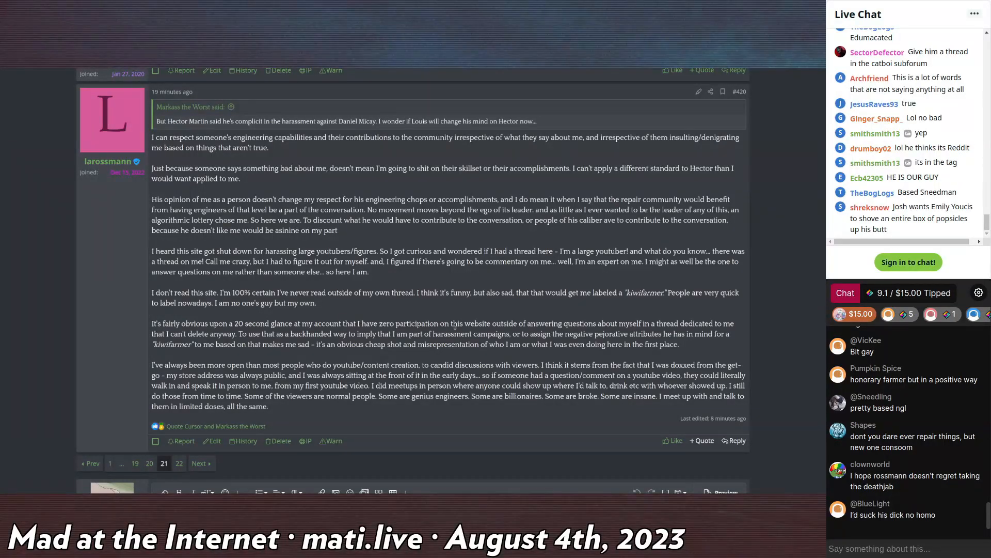
pyautogui.scroll(-3)
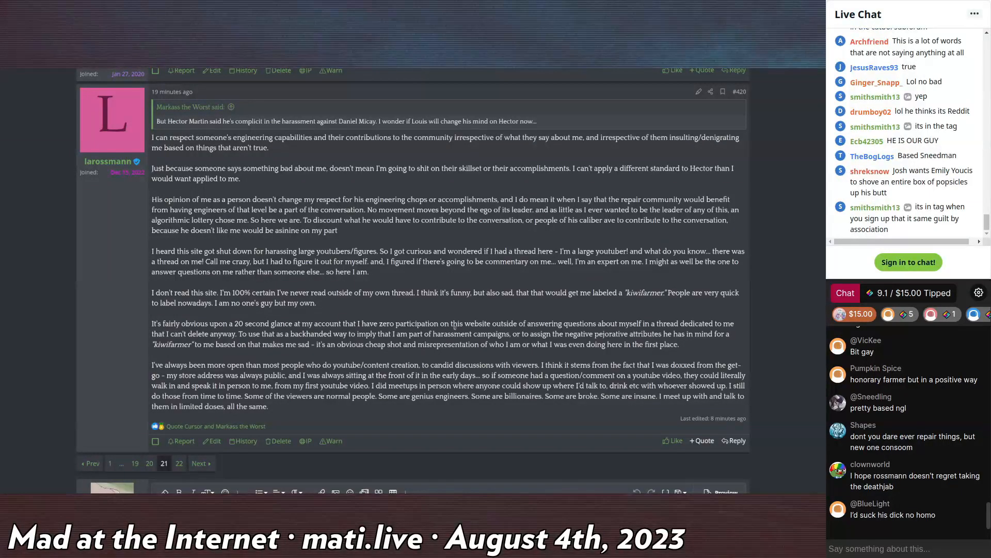
pyautogui.scroll(-3)
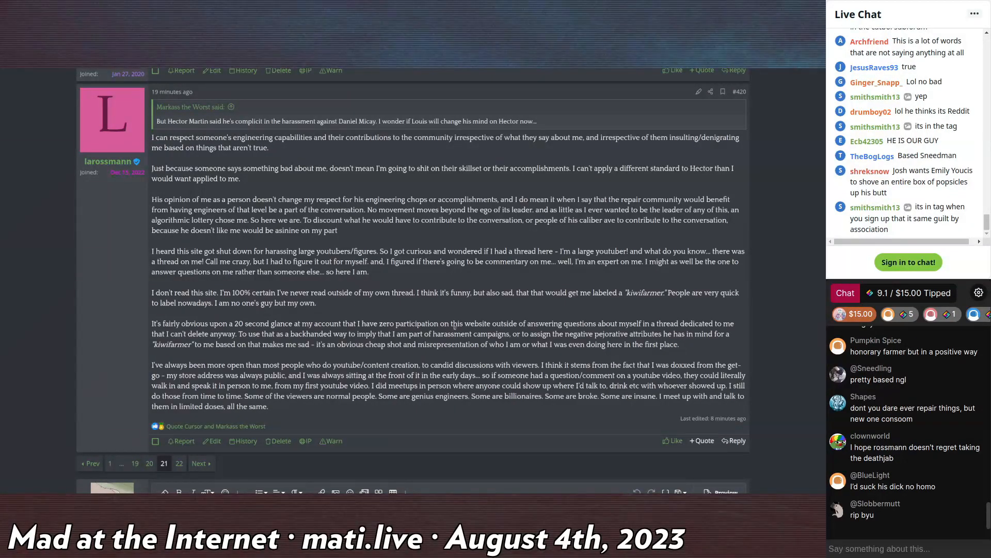
pyautogui.scroll(-3)
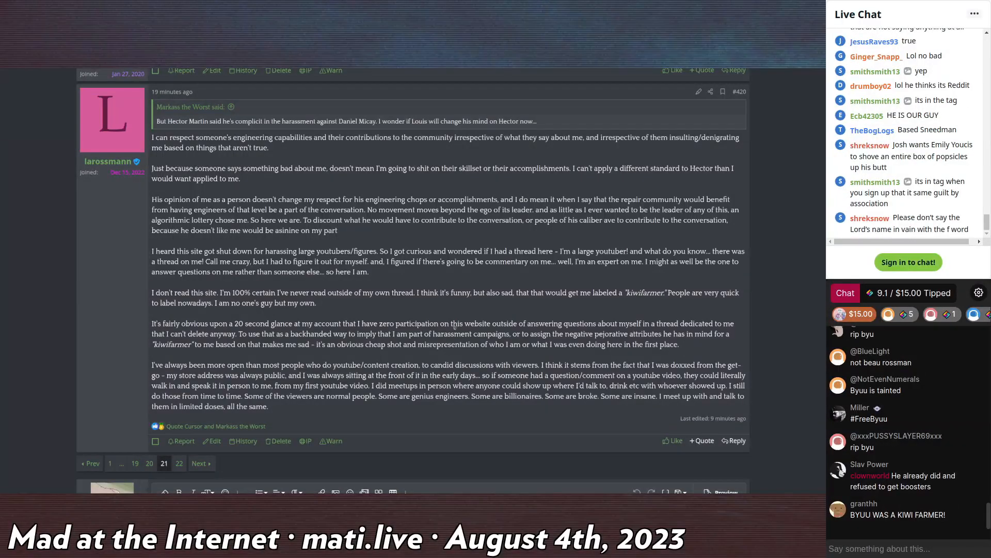
pyautogui.scroll(-3)
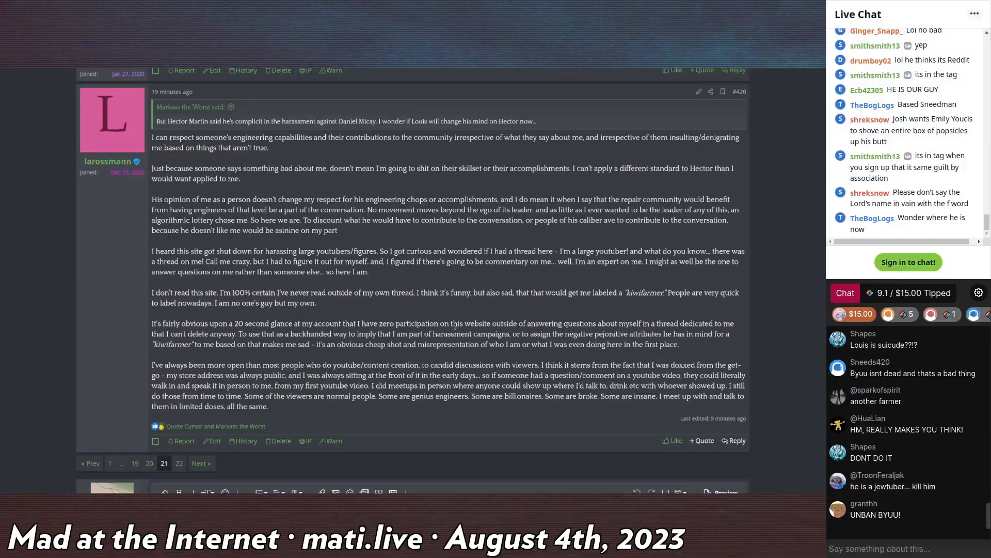
pyautogui.moveTo(477, 275)
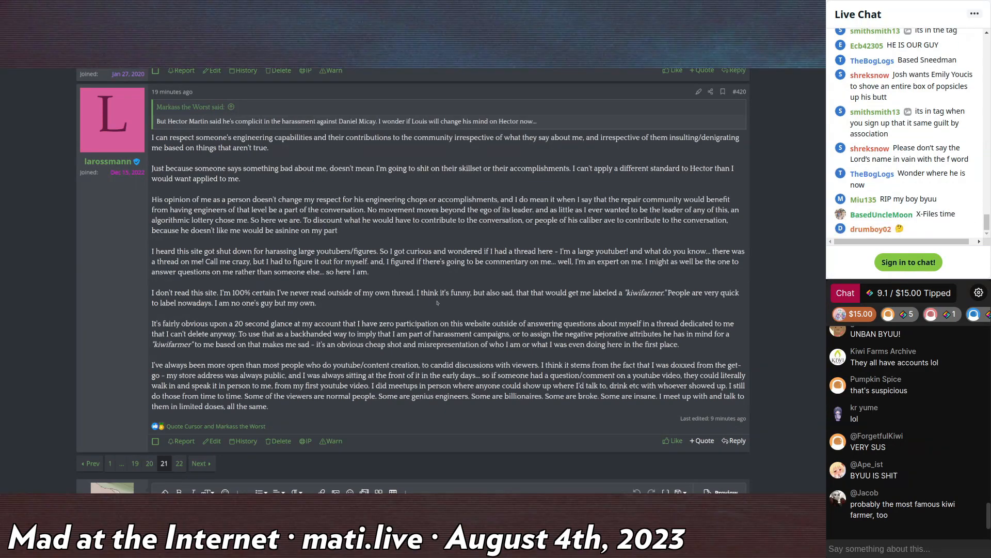
# - Select the paragraph about the 20-second glance at his account to quote it in a reply
pyautogui.scroll(-3)
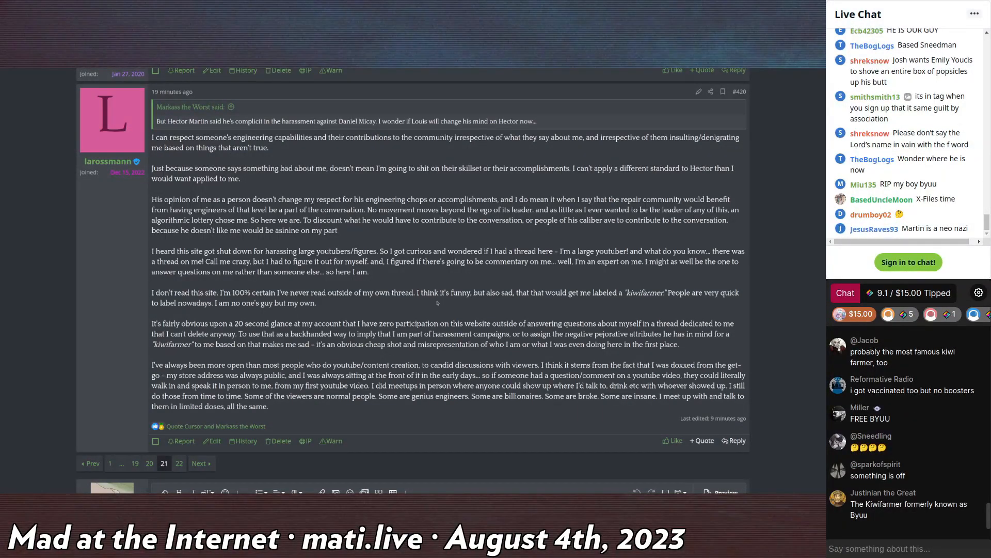
pyautogui.scroll(-3)
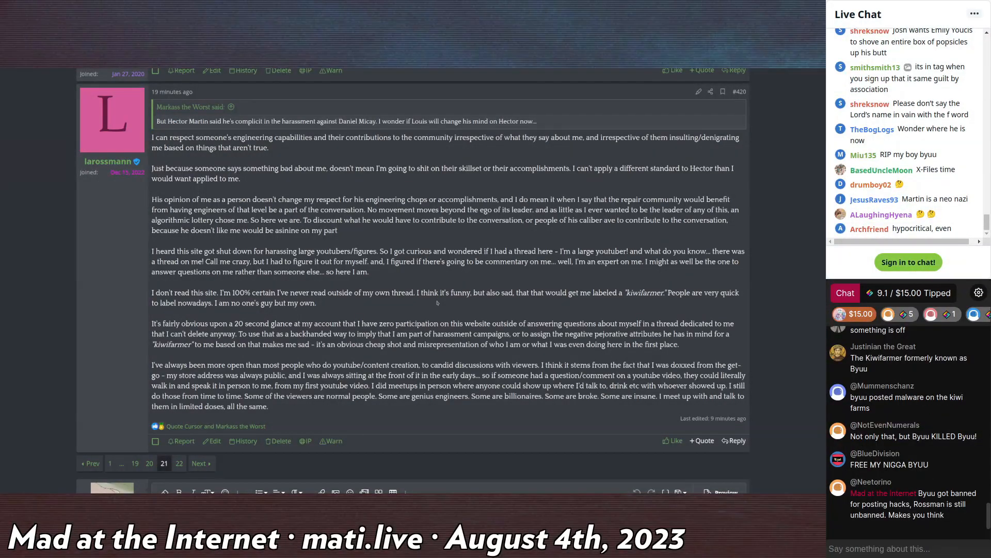
pyautogui.scroll(-3)
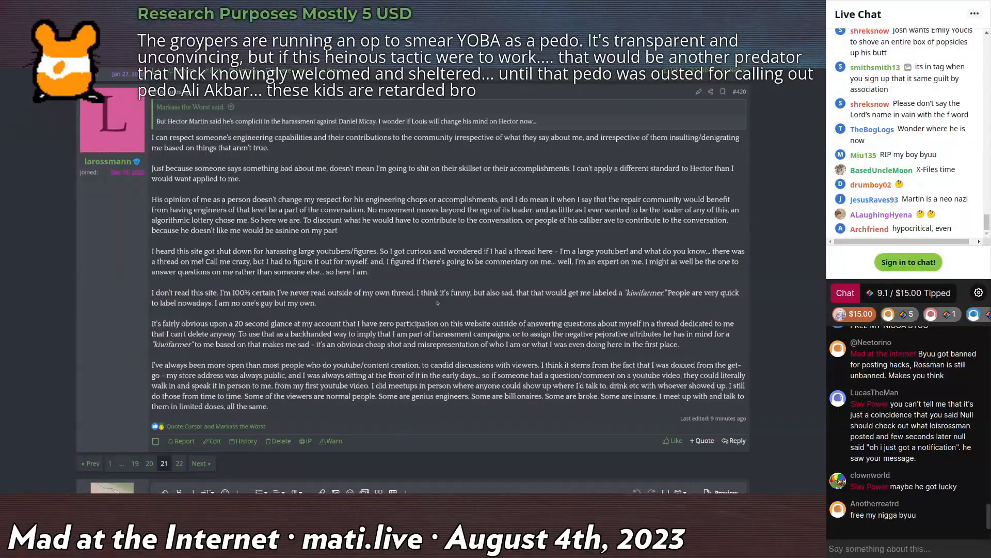
pyautogui.scroll(-3)
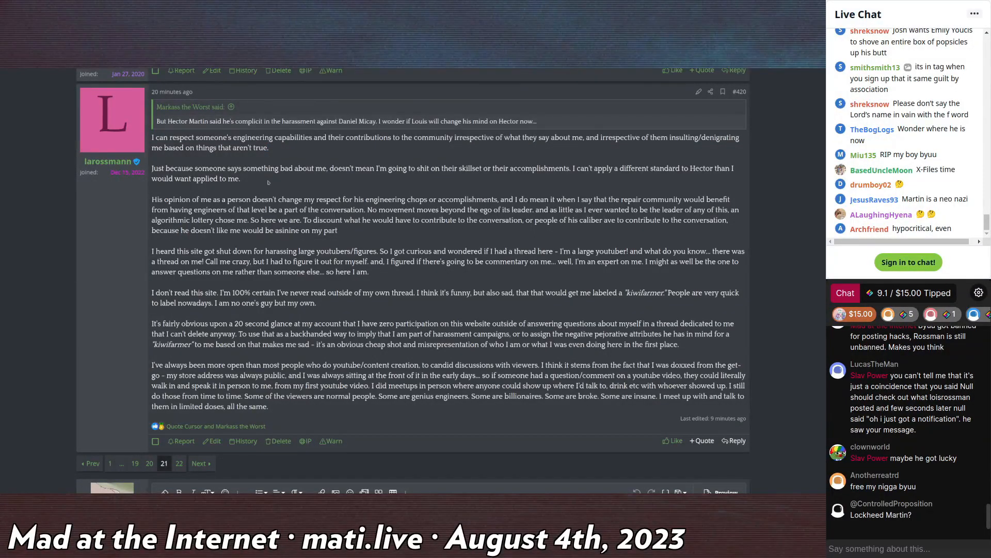
pyautogui.doubleClick(330, 344)
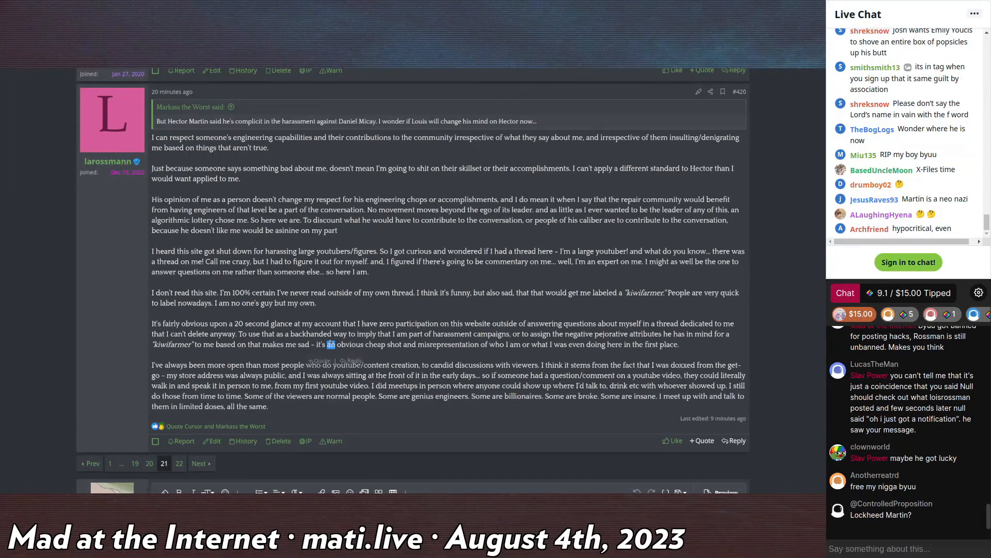
pyautogui.scroll(-3)
pyautogui.write('D')
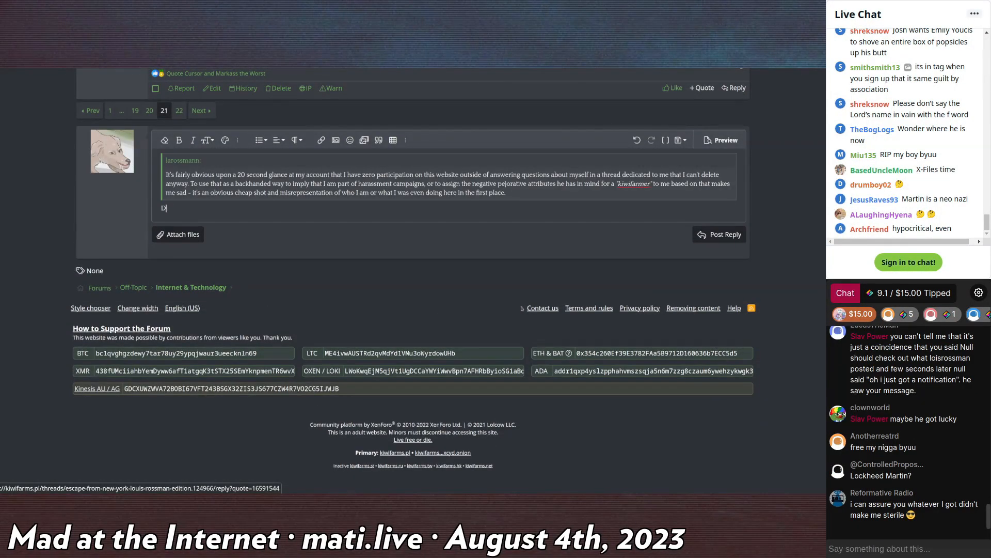
# - Write that Hector Martin's friend who "killed" had a Kiwi Farms account too
pyautogui.write("on't feel too bad. Hector Mat")
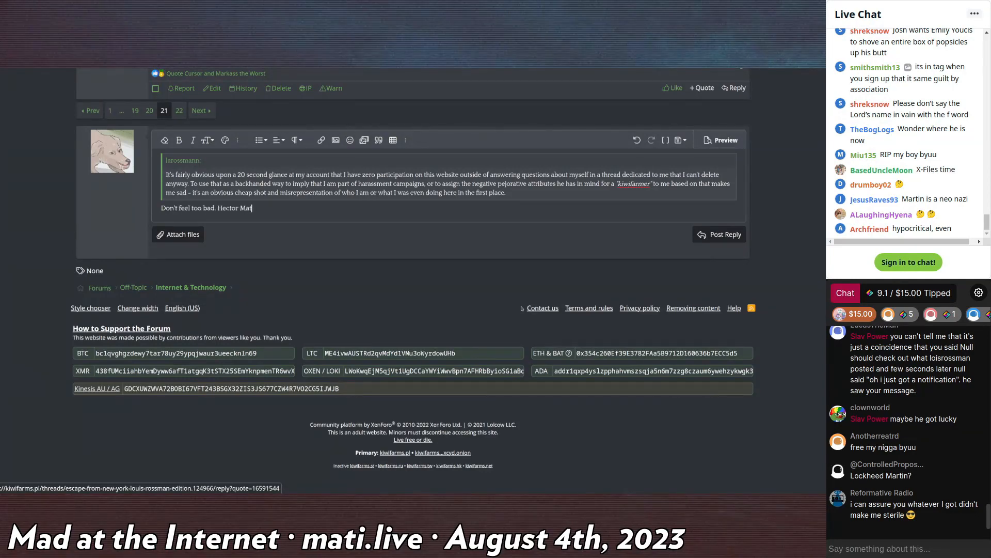
pyautogui.write('\'s friend who "k')
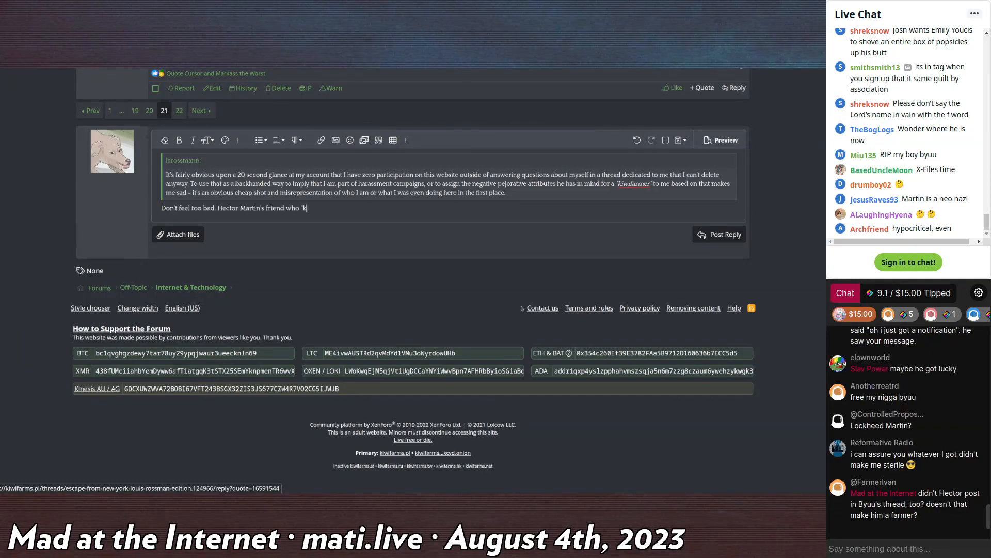
pyautogui.write('illed"')
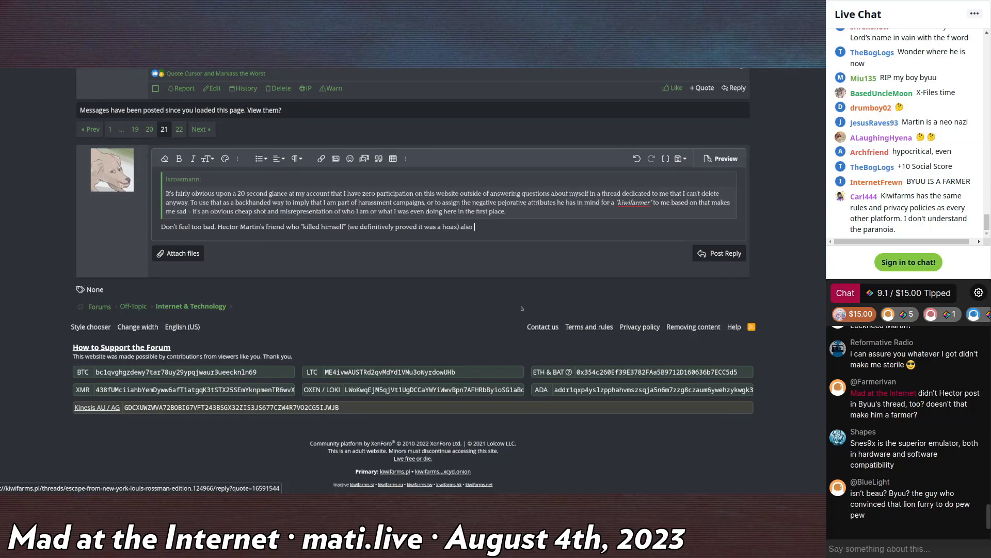
pyautogui.write('had a Kiwi Farms account and posted in his thread')
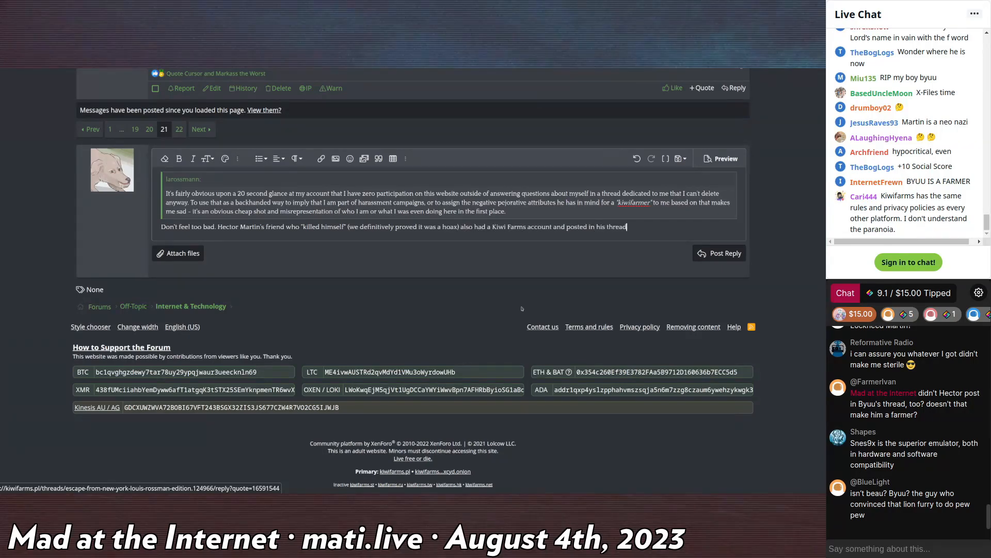
pyautogui.write("Hector Martin doesn't")
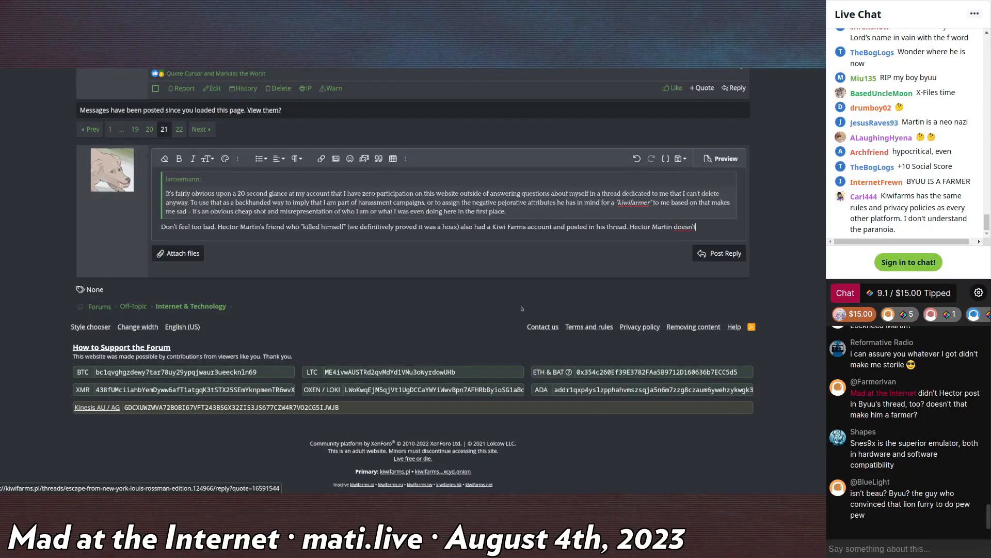
pyautogui.write('seem to call his l')
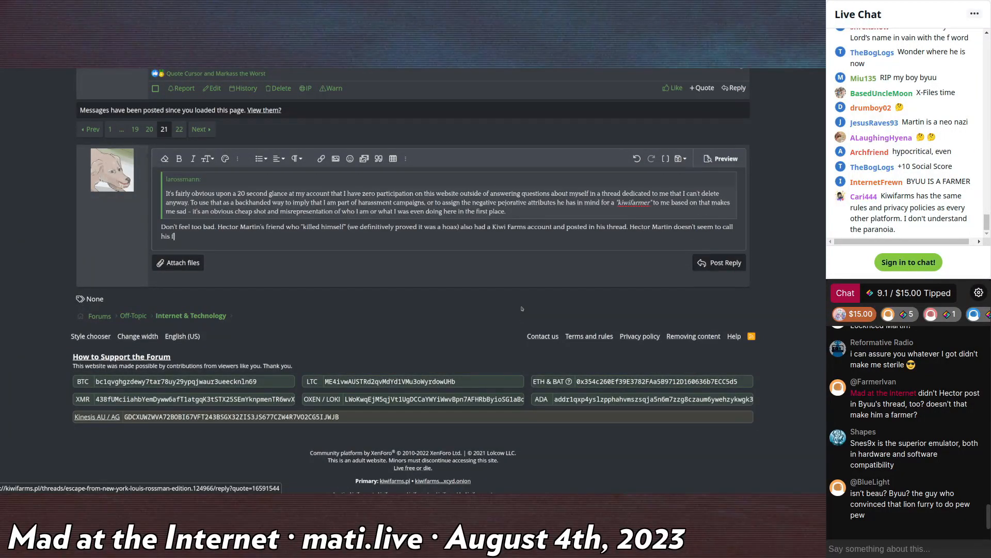
# - Add that Martin never calls that friend a Kiwi Farmer despite his own logic
pyautogui.write('friend a Kiwi Farmer despite')
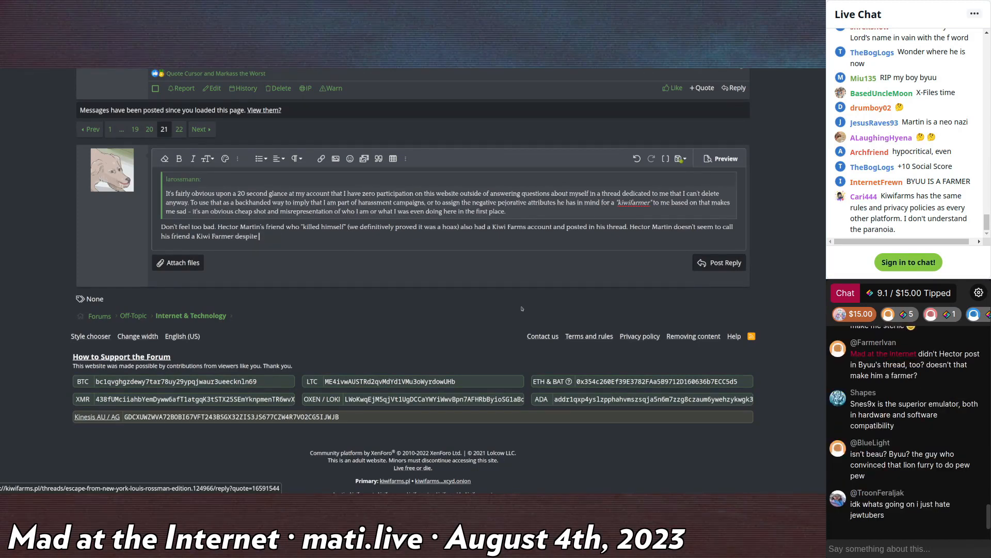
pyautogui.write('doing lit')
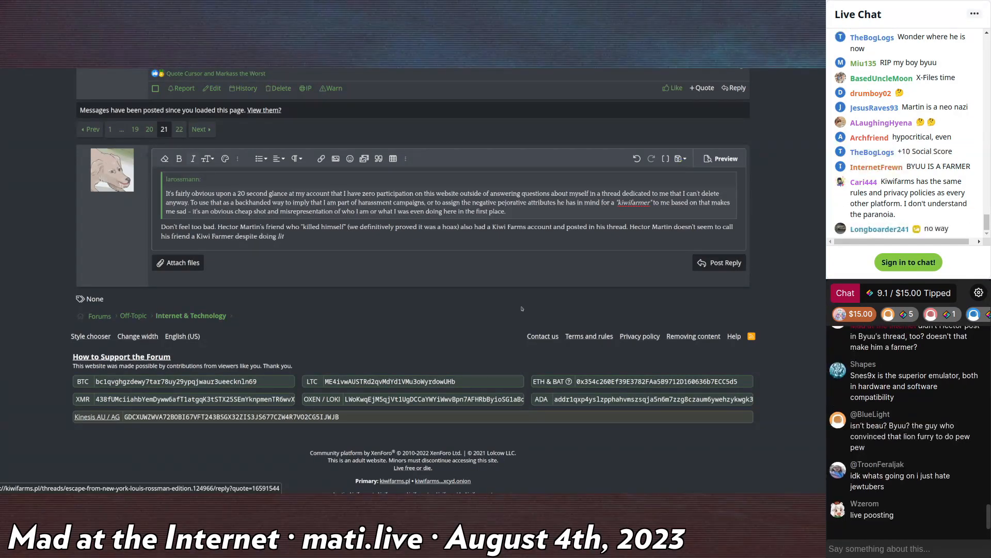
pyautogui.write('literally the exact same thing you have done, so')
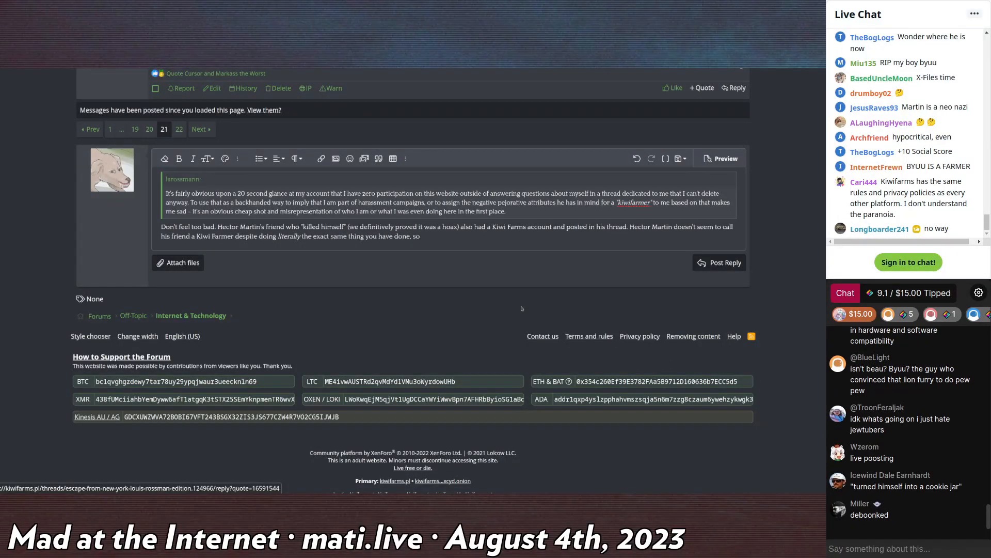
pyautogui.write('his logical assets may not be')
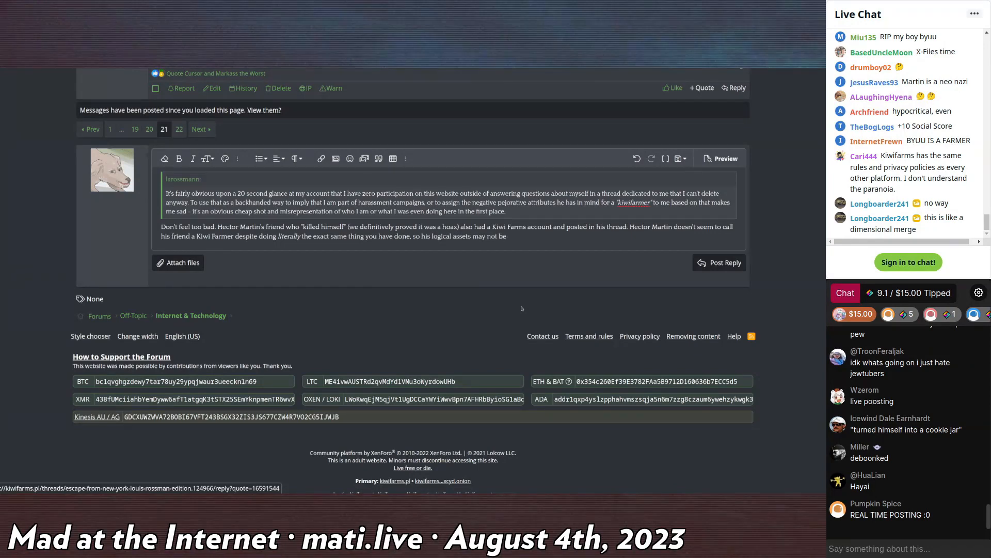
pyautogui.write('all put together too')
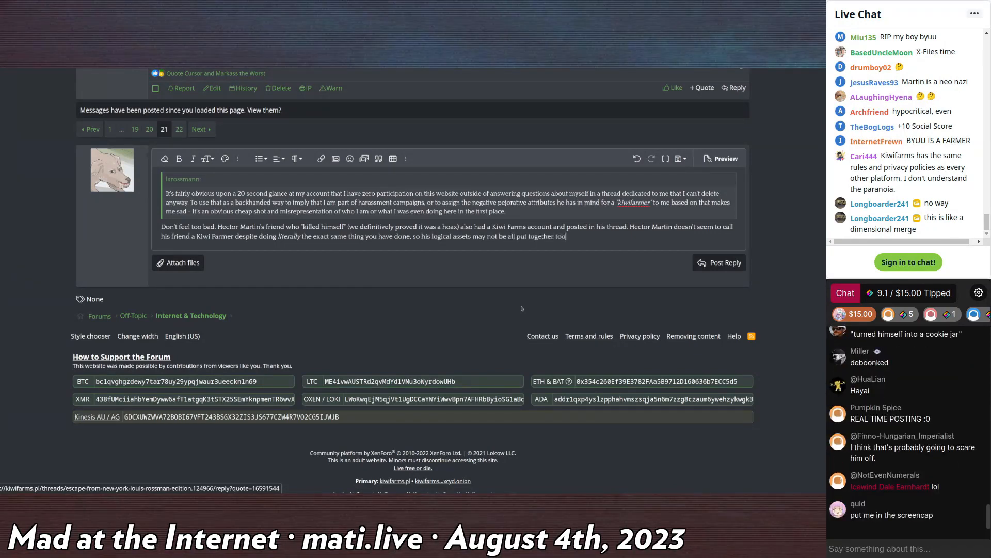
# - Finish the reply with 'tightly.' and publish it as post #424 in the thread
pyautogui.write('tightly.')
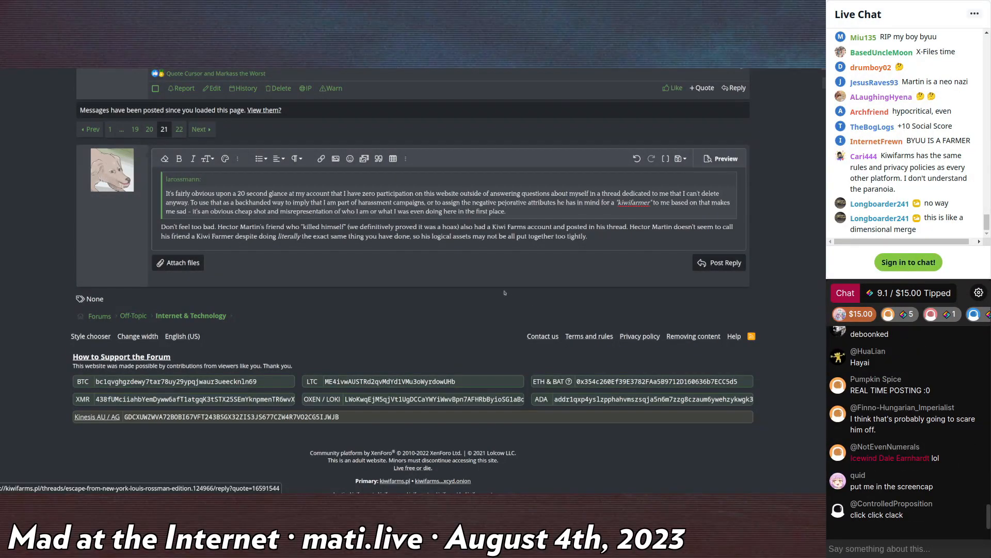
pyautogui.scroll(-3)
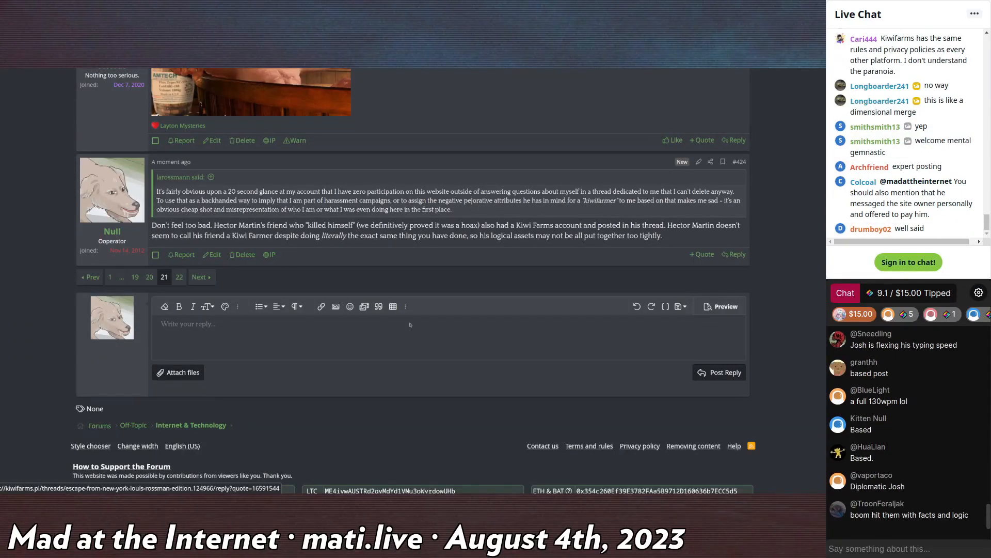
pyautogui.scroll(-3)
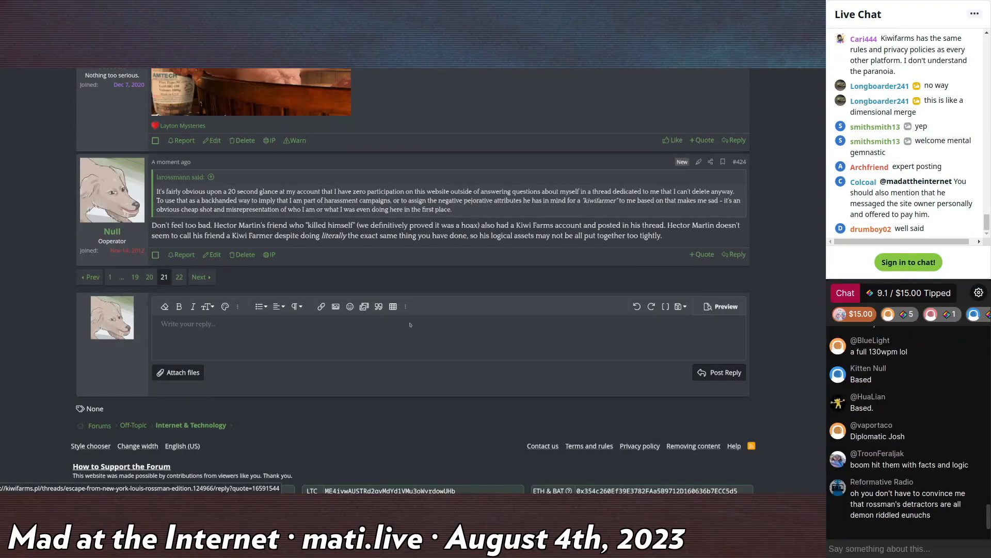
pyautogui.scroll(-3)
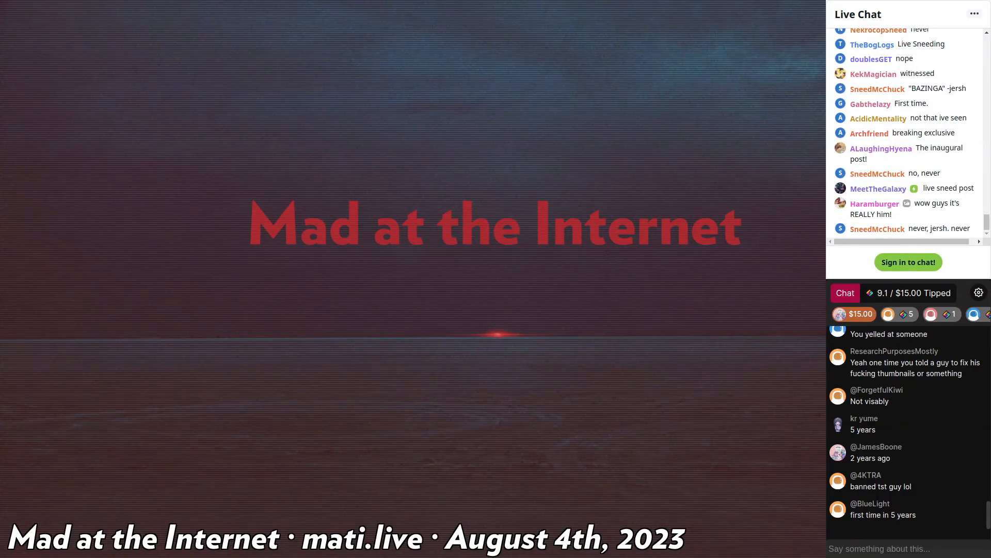
# - Scroll through post #18,522 arguing Hector Martin is behind Asahi Lina
pyautogui.scroll(-3)
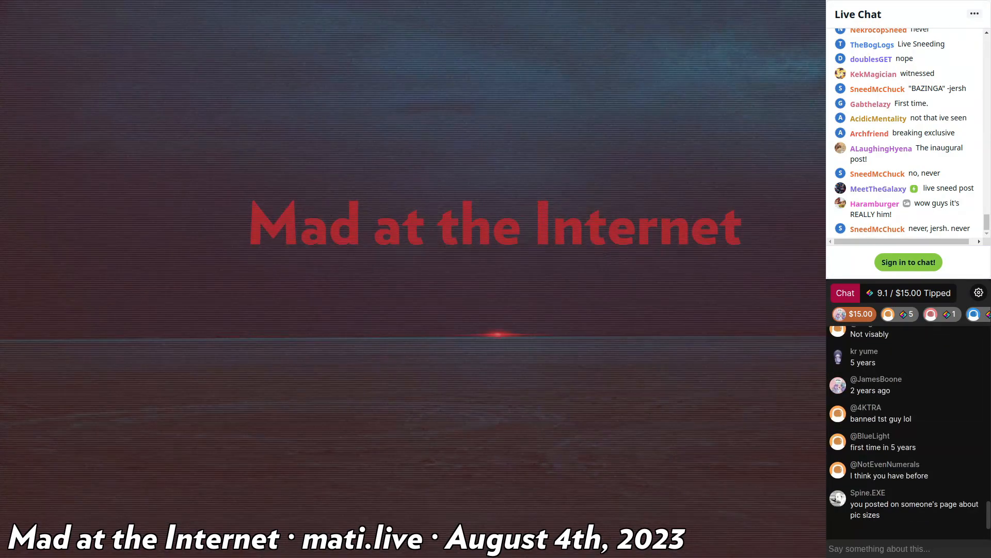
pyautogui.scroll(-3)
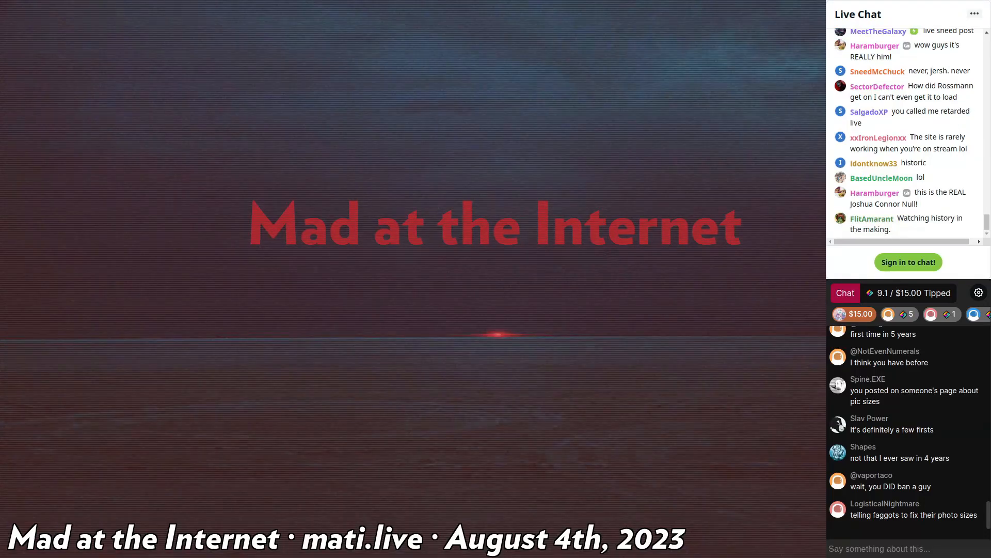
pyautogui.scroll(-3)
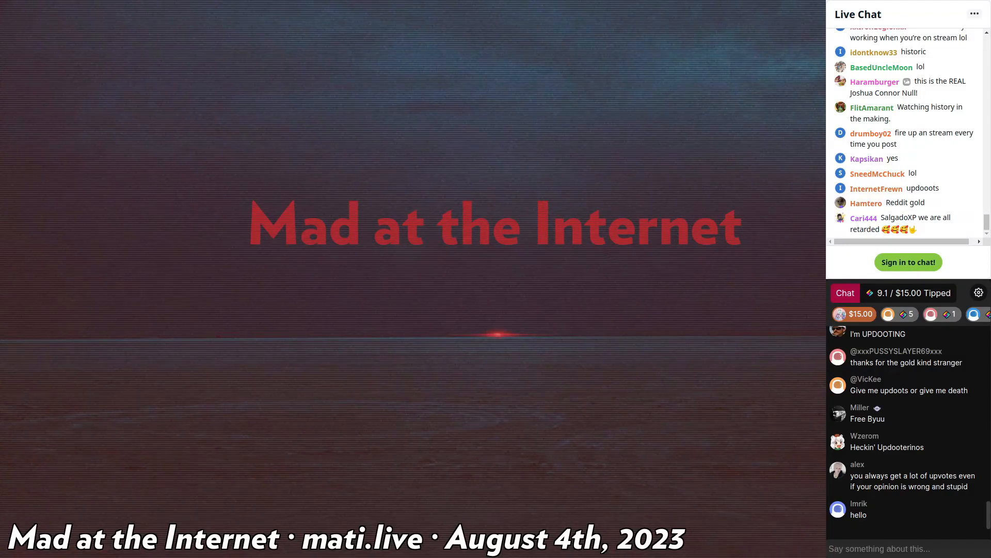
pyautogui.scroll(-3)
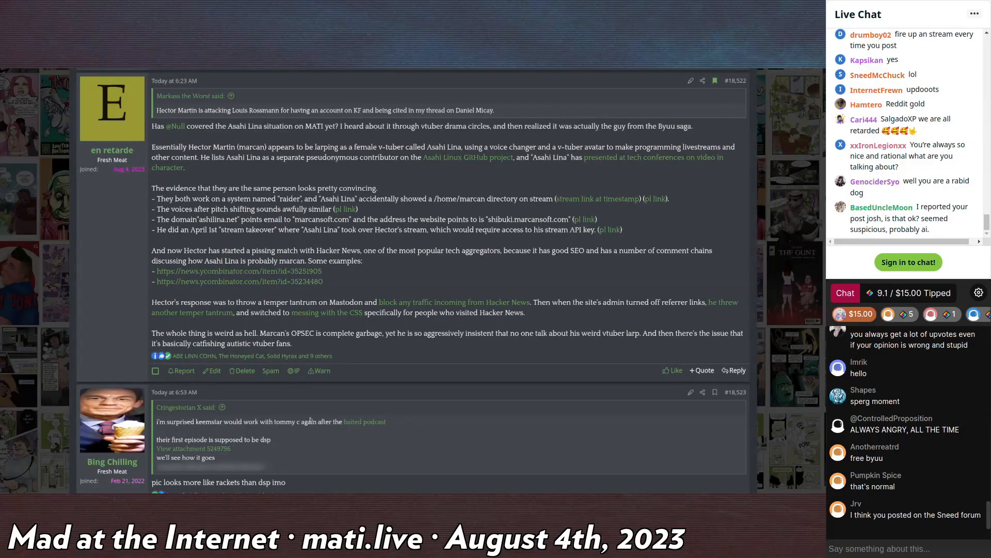
# - Scroll through the Asahi Lina post, ending on the Asahi Refining 1 oz silver coin image
pyautogui.scroll(-3)
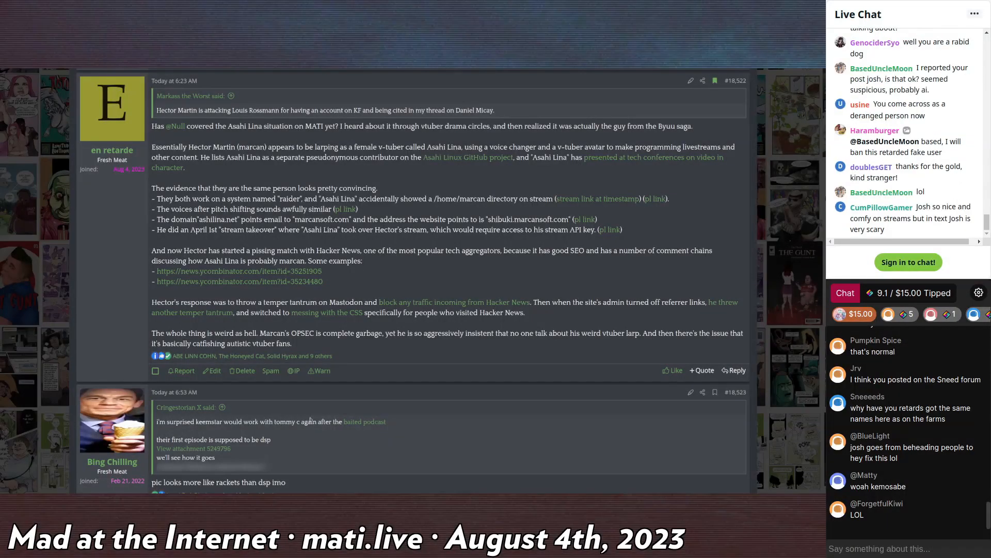
pyautogui.scroll(-3)
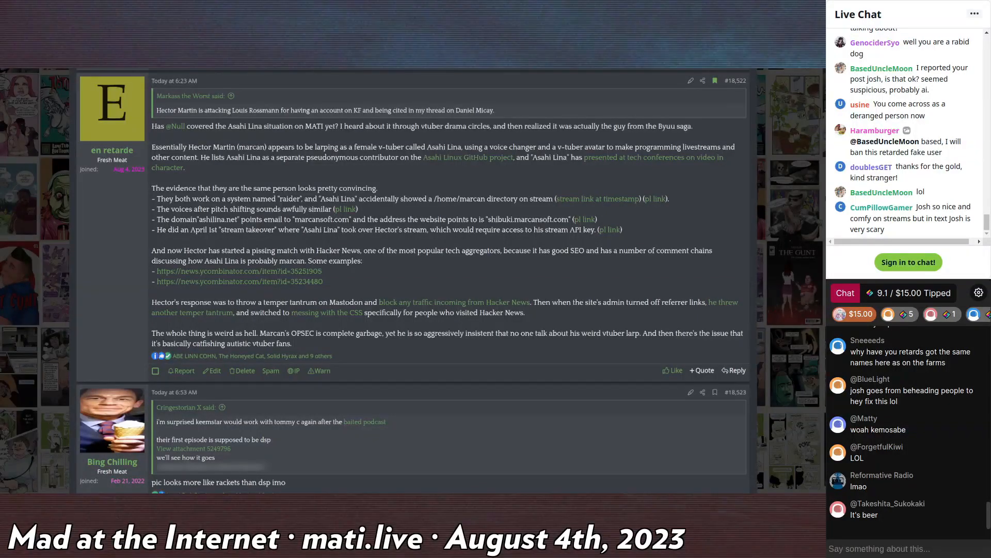
pyautogui.scroll(-3)
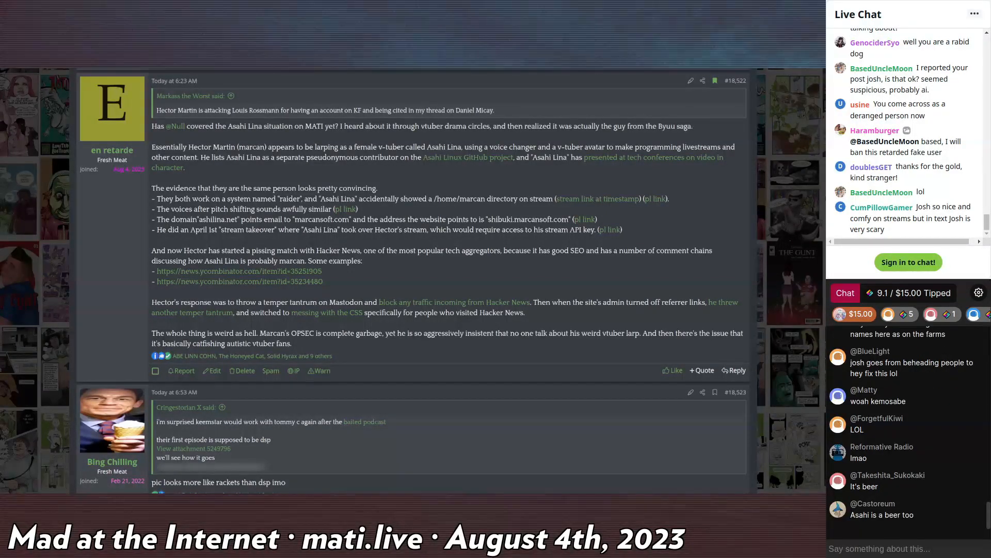
pyautogui.scroll(-3)
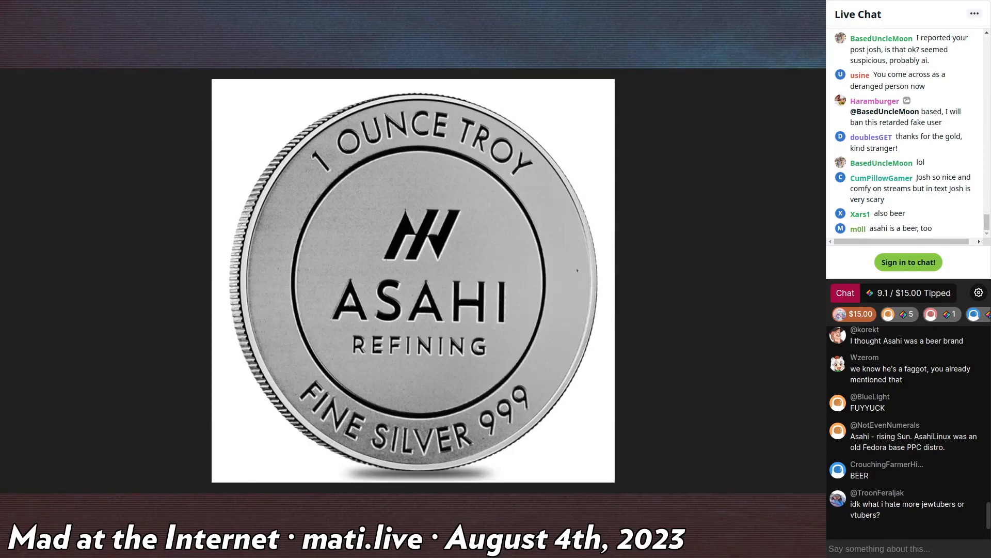
# - Scroll on until the 2022 Mexican Libertad silver onza coin image is showing
pyautogui.scroll(-3)
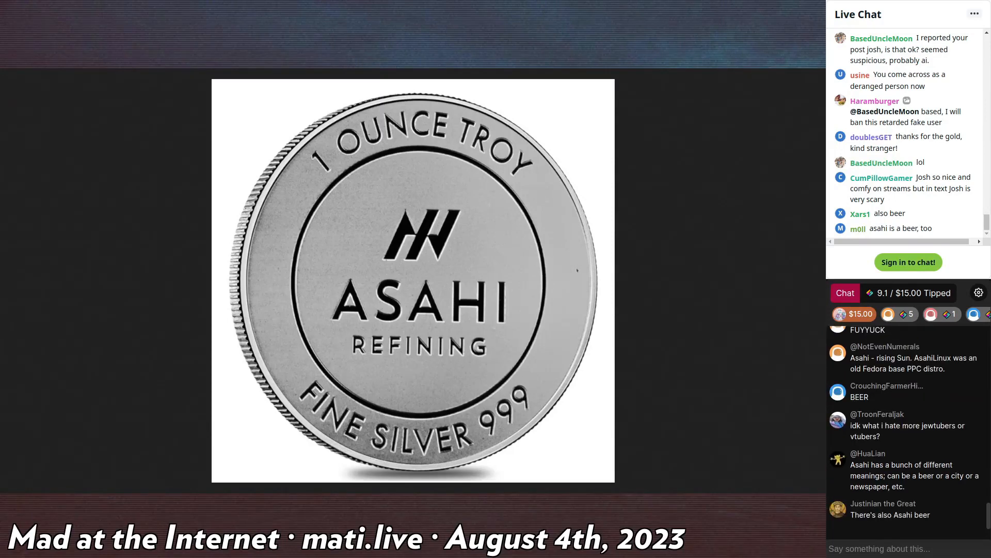
pyautogui.scroll(-3)
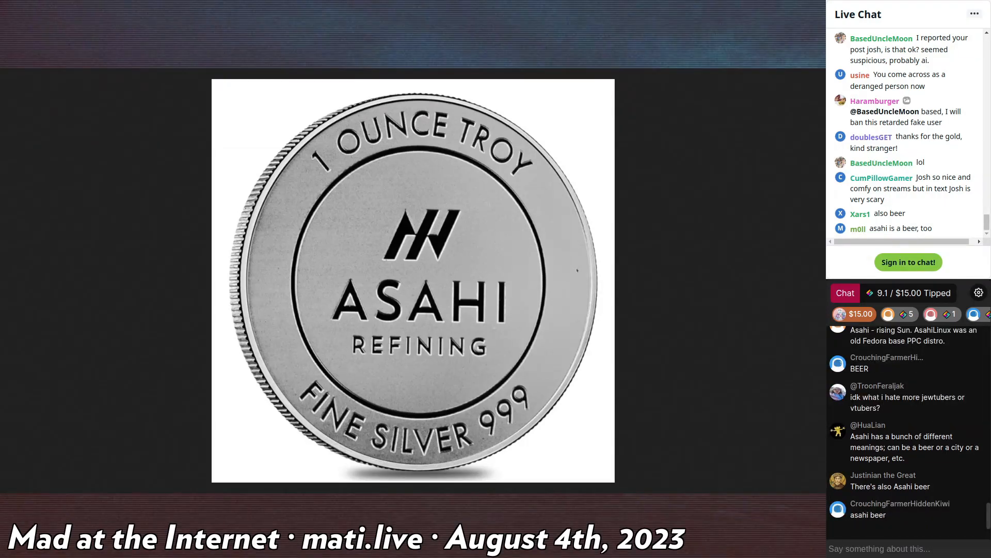
pyautogui.scroll(-3)
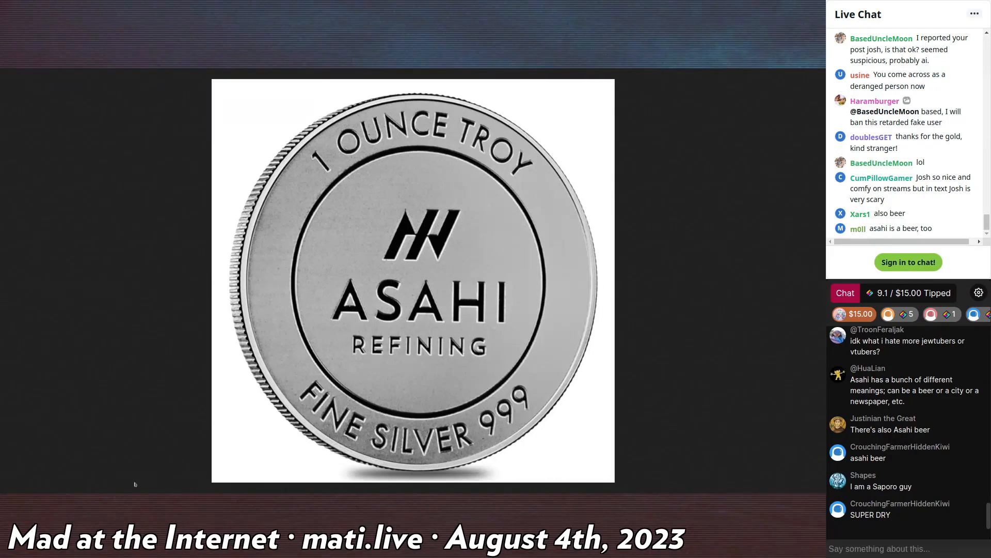
pyautogui.scroll(-3)
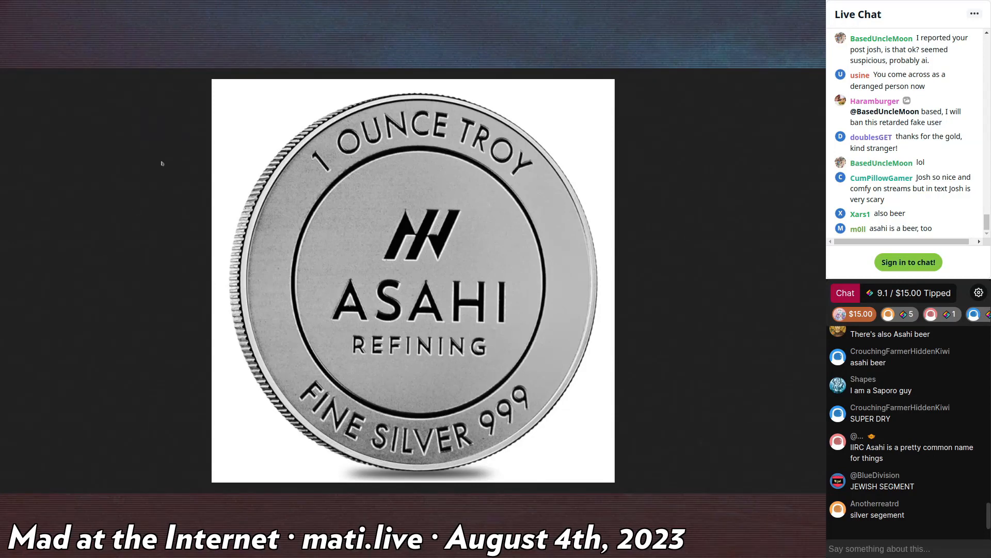
pyautogui.moveTo(144, 89)
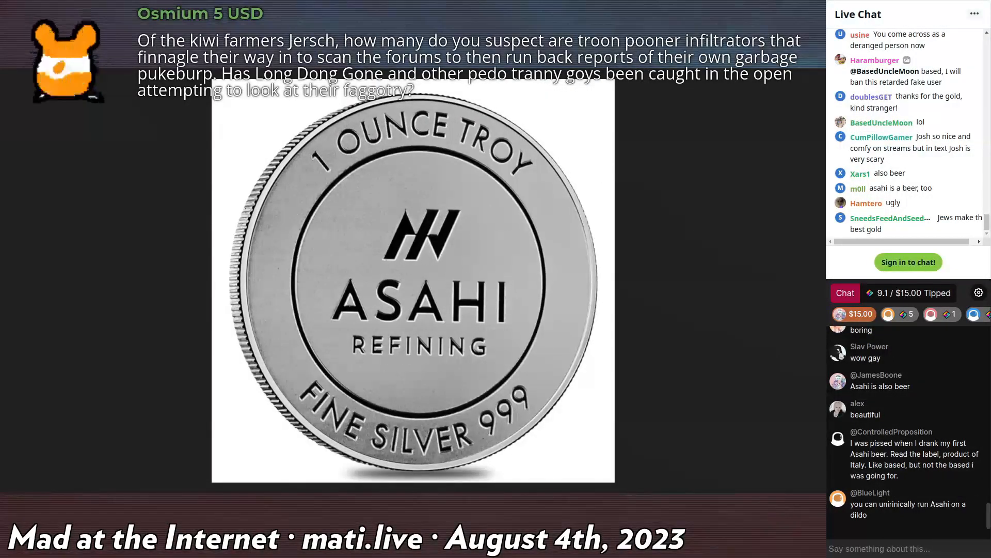
pyautogui.scroll(-3)
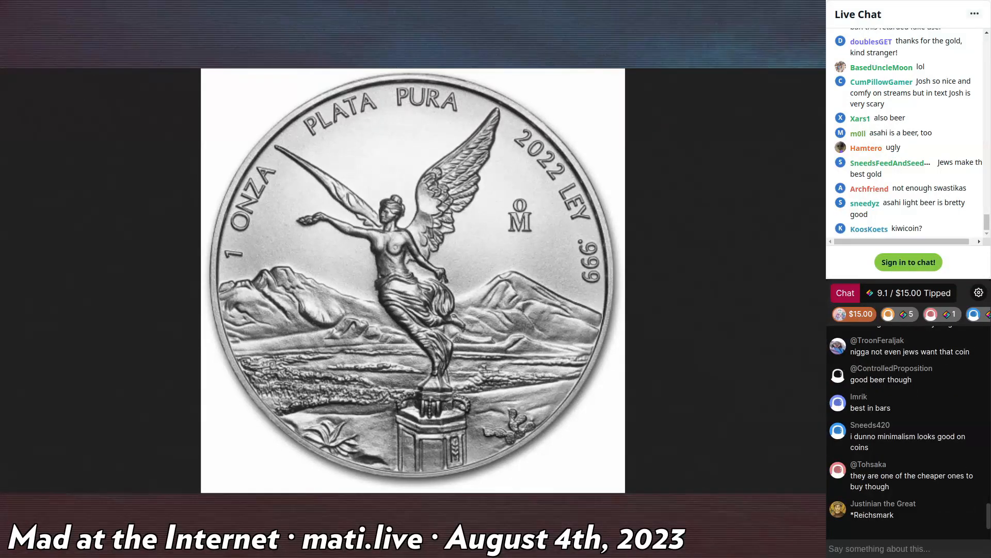
# - Scroll past the Asahi coin and Krugerrand images back to Kiwi Farms post #18,522
pyautogui.scroll(-3)
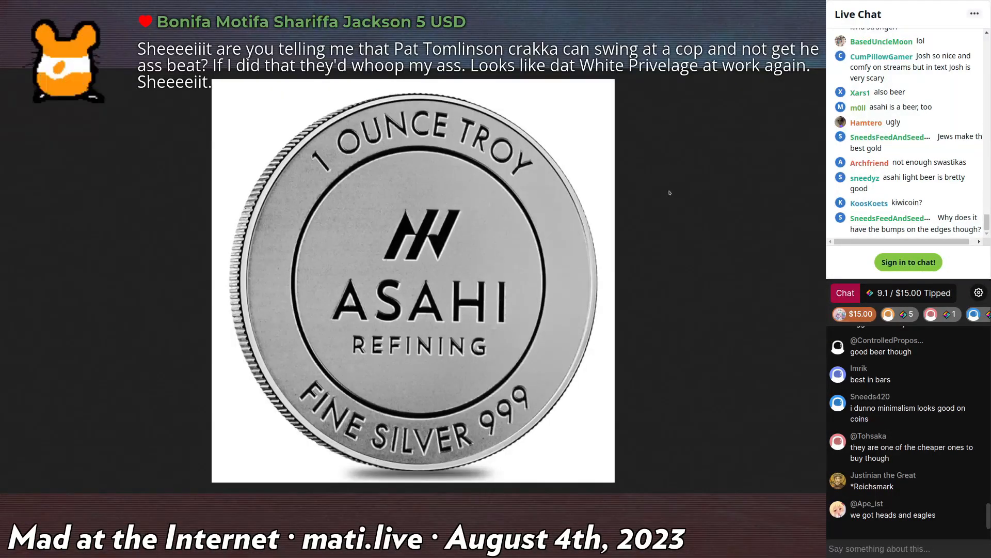
pyautogui.scroll(-3)
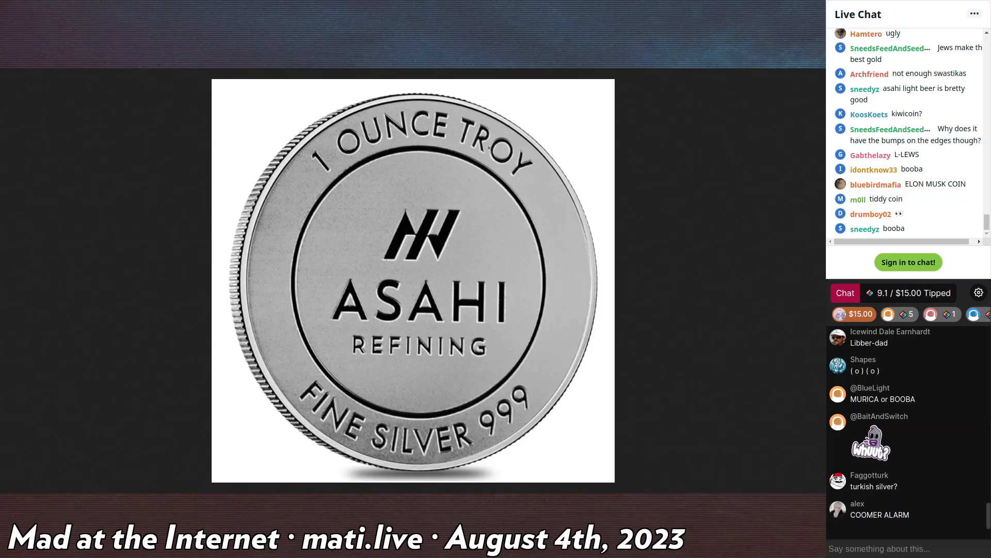
pyautogui.scroll(-3)
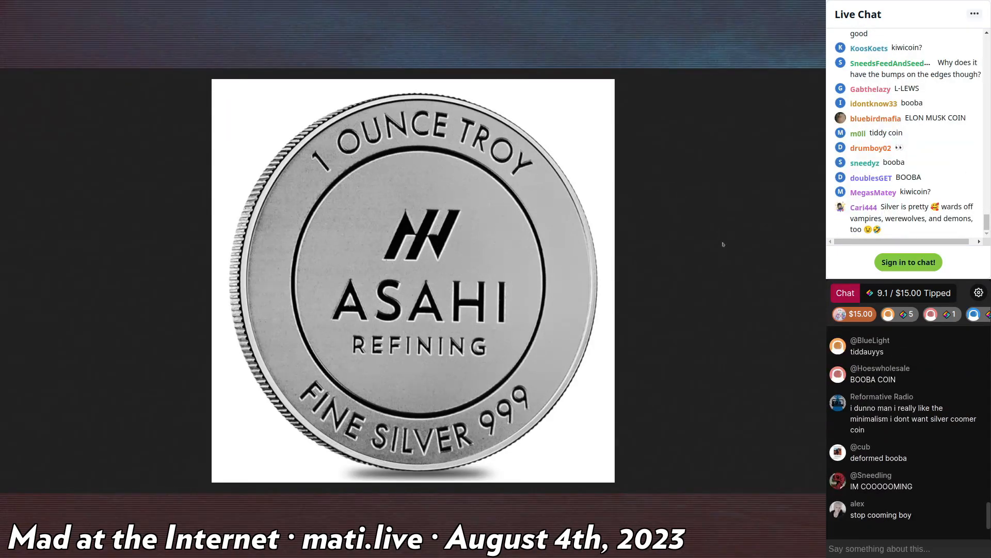
pyautogui.scroll(-3)
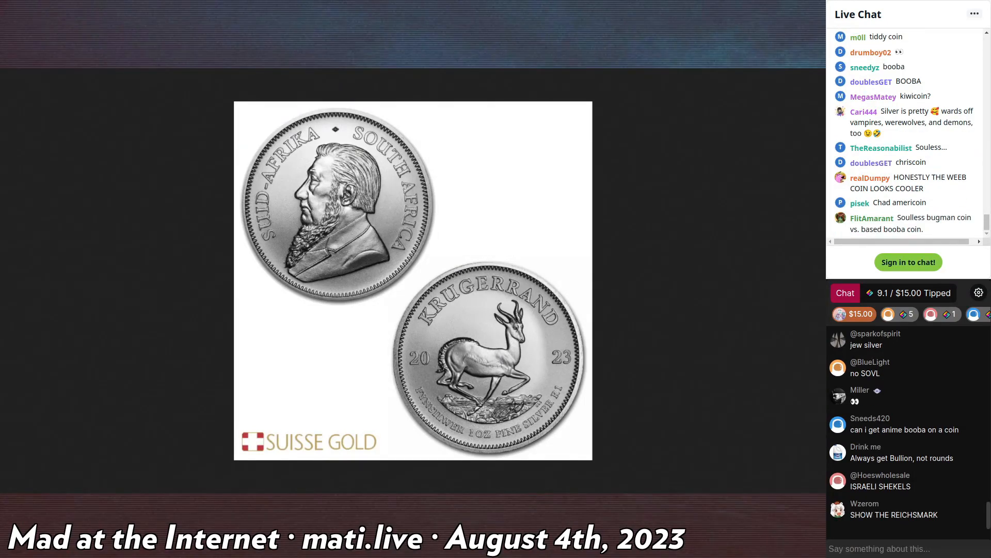
pyautogui.scroll(-3)
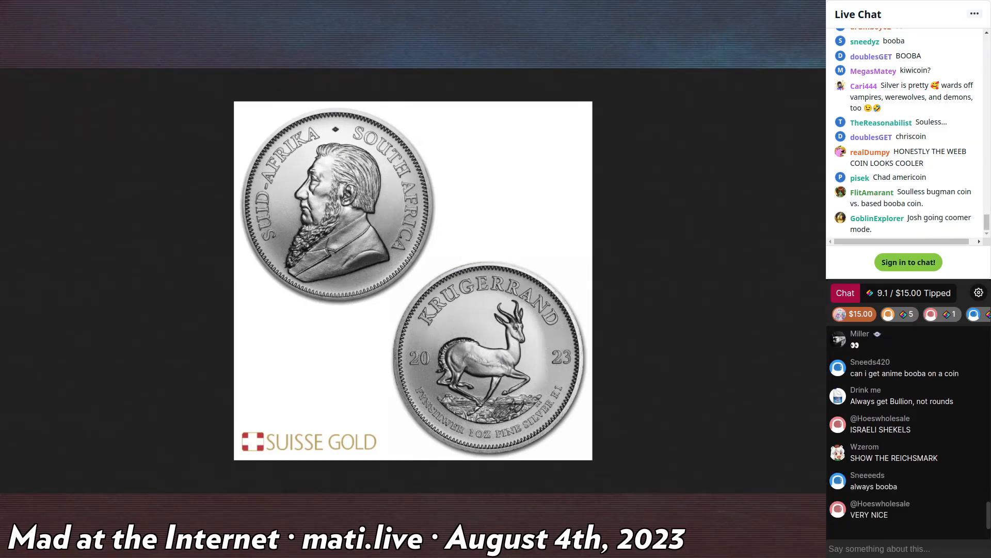
pyautogui.scroll(-3)
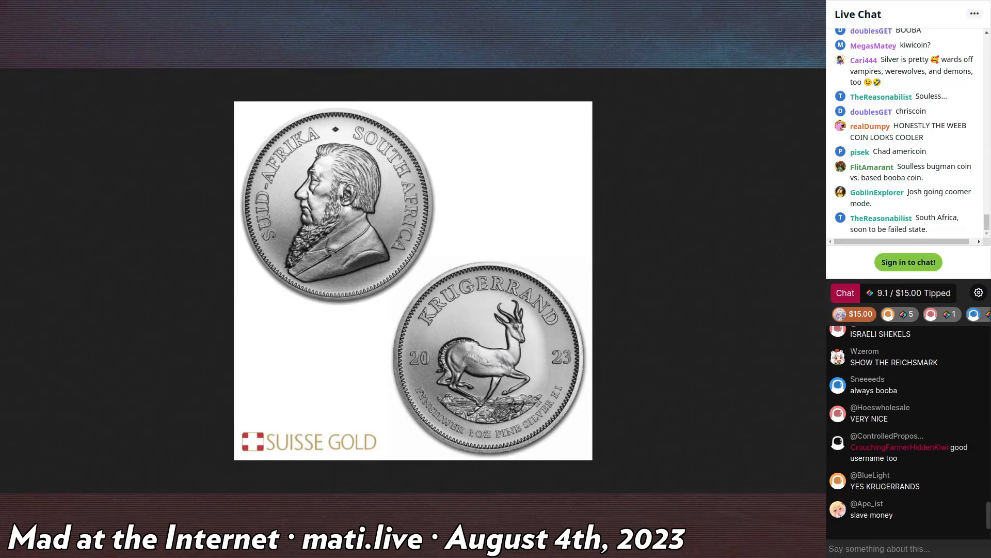
pyautogui.scroll(-3)
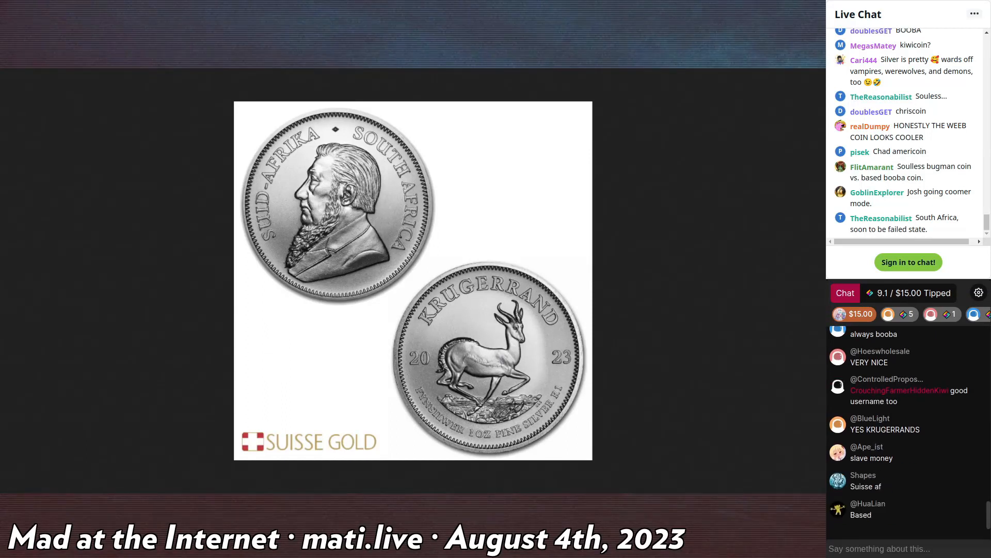
pyautogui.scroll(-3)
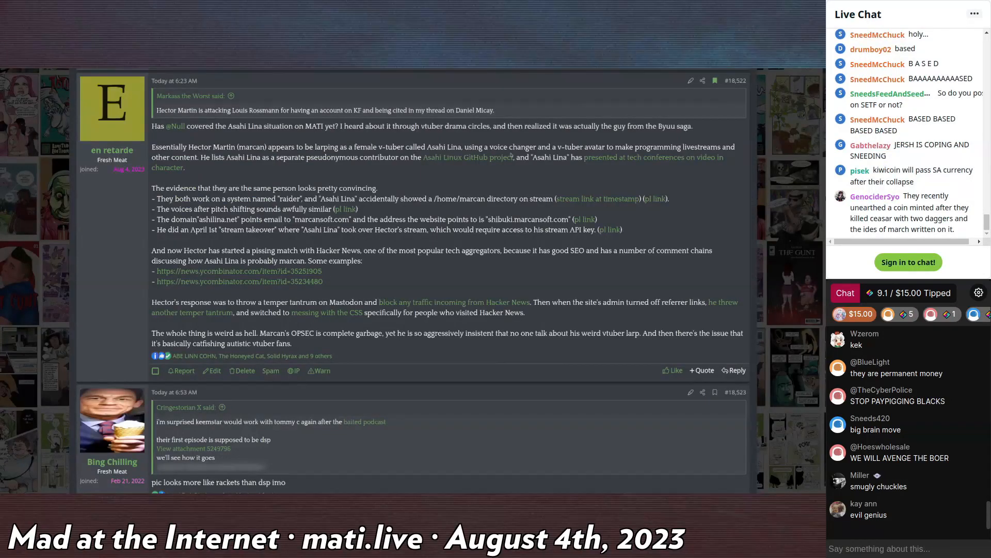
pyautogui.scroll(-3)
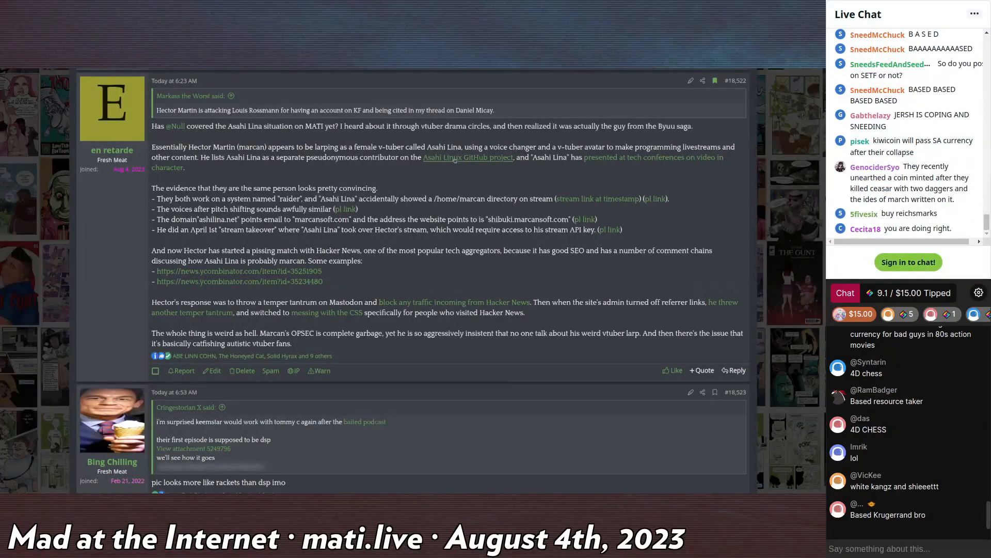
pyautogui.doubleClick(223, 147)
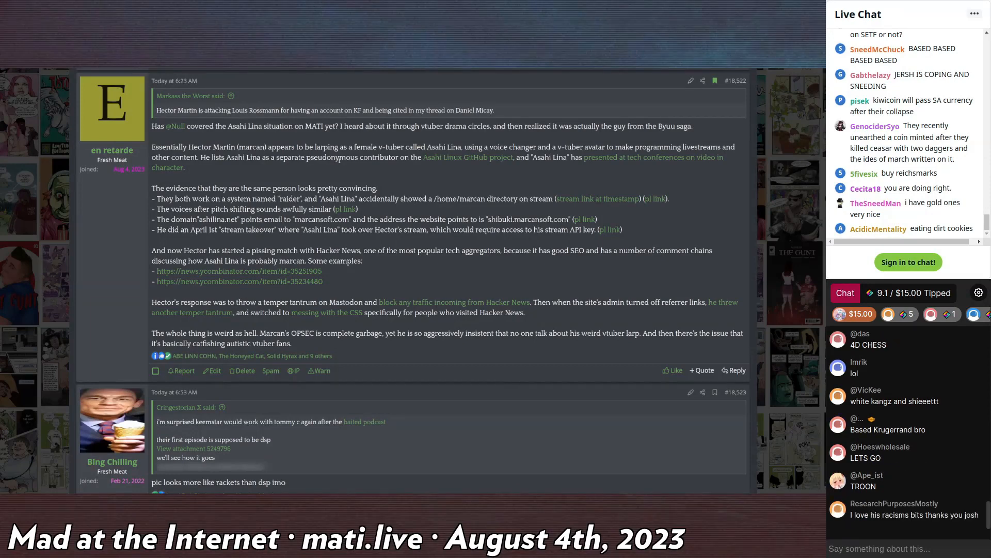
pyautogui.scroll(-3)
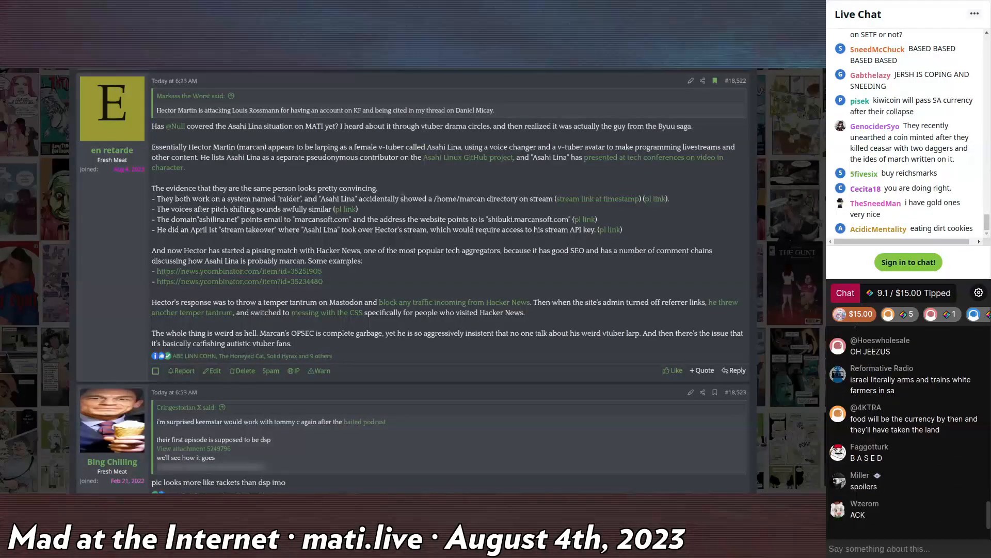
pyautogui.scroll(-3)
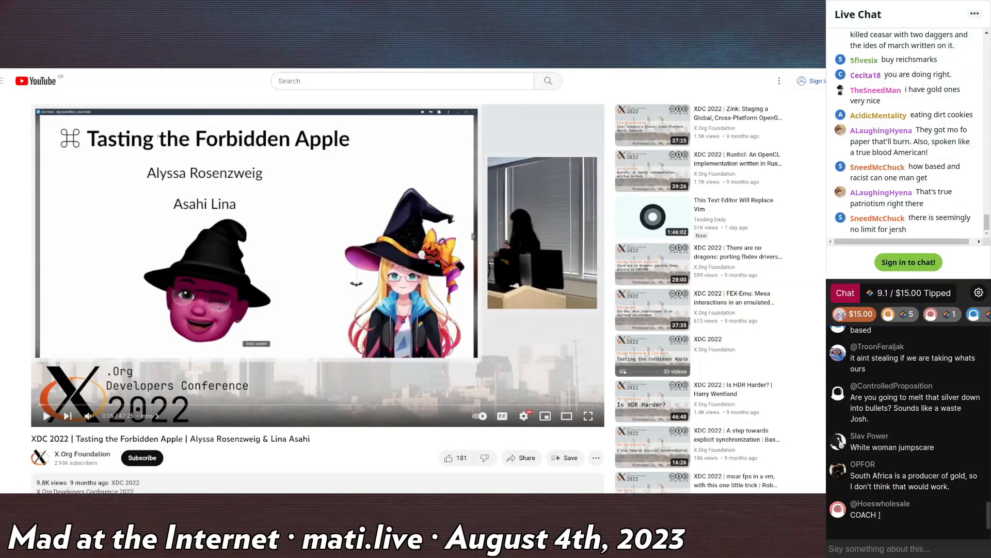
# - Scroll the XDC 2022 talk page down to its 22 Comments heading
pyautogui.scroll(-3)
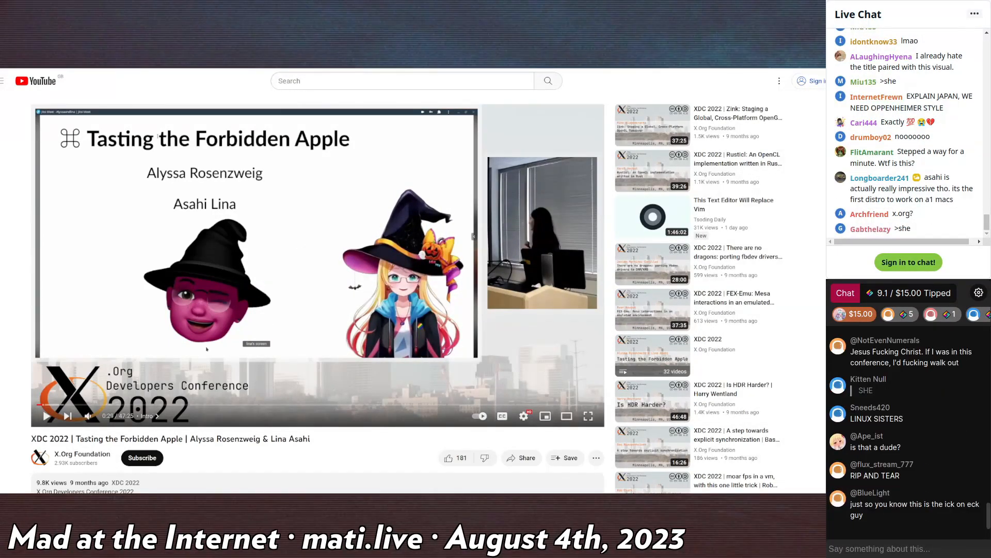
pyautogui.scroll(-3)
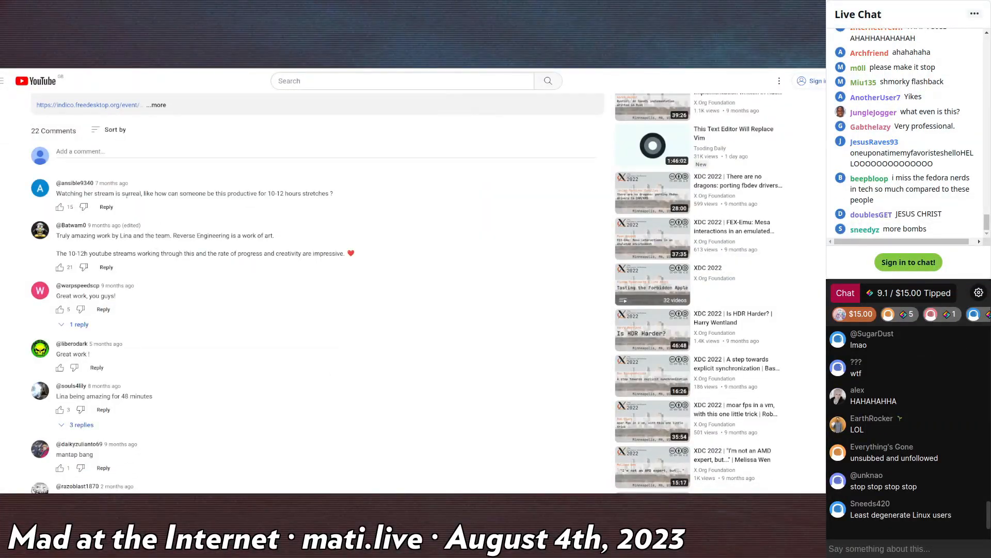
pyautogui.scroll(-3)
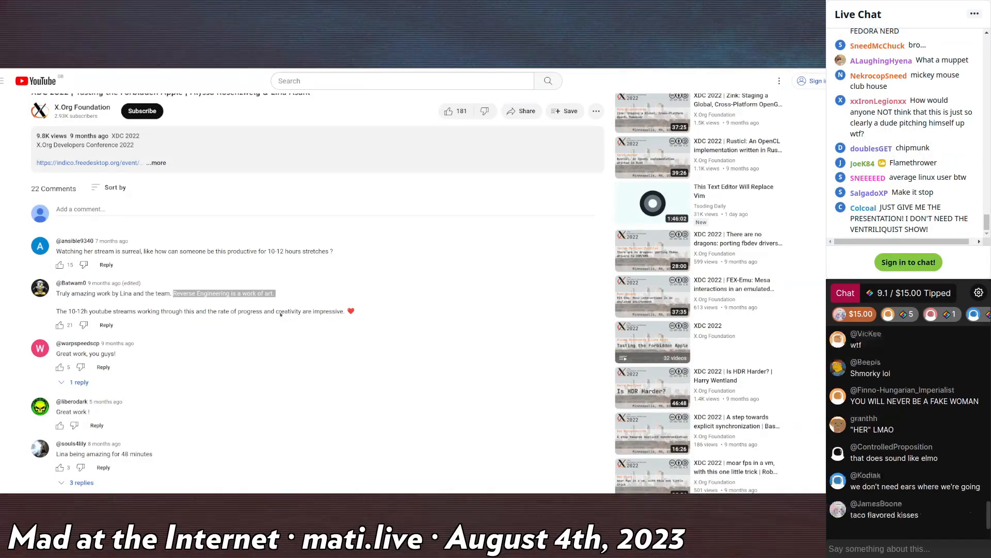
pyautogui.scroll(-3)
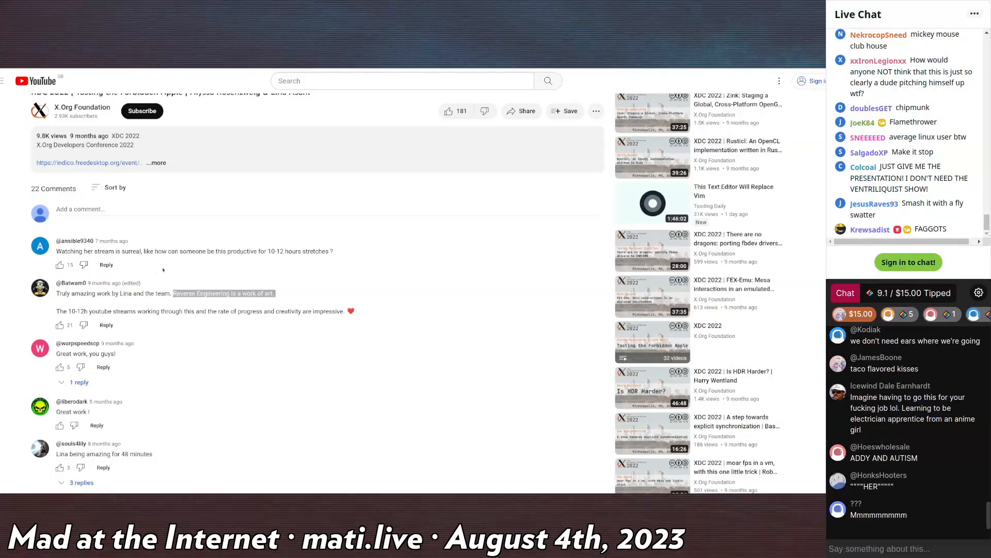
pyautogui.scroll(-3)
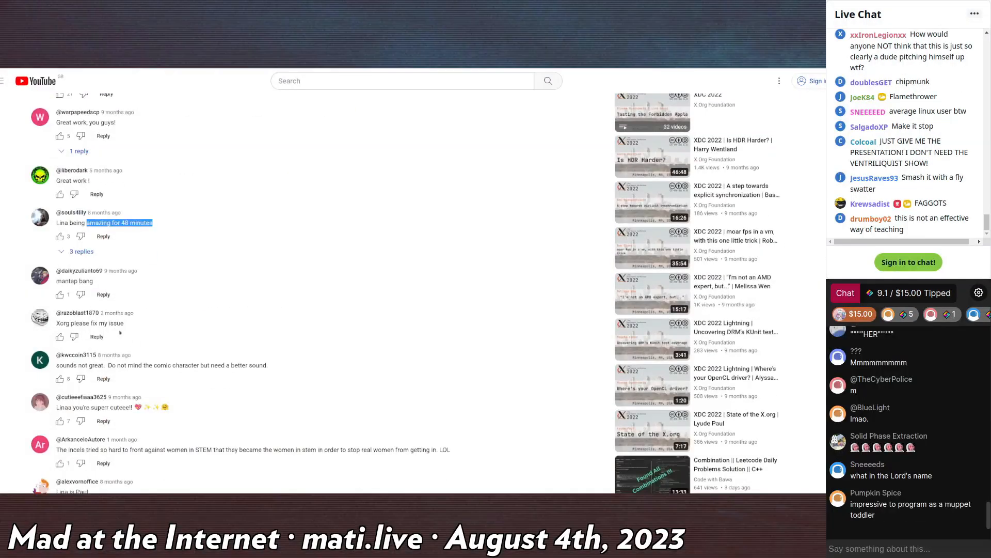
pyautogui.scroll(-3)
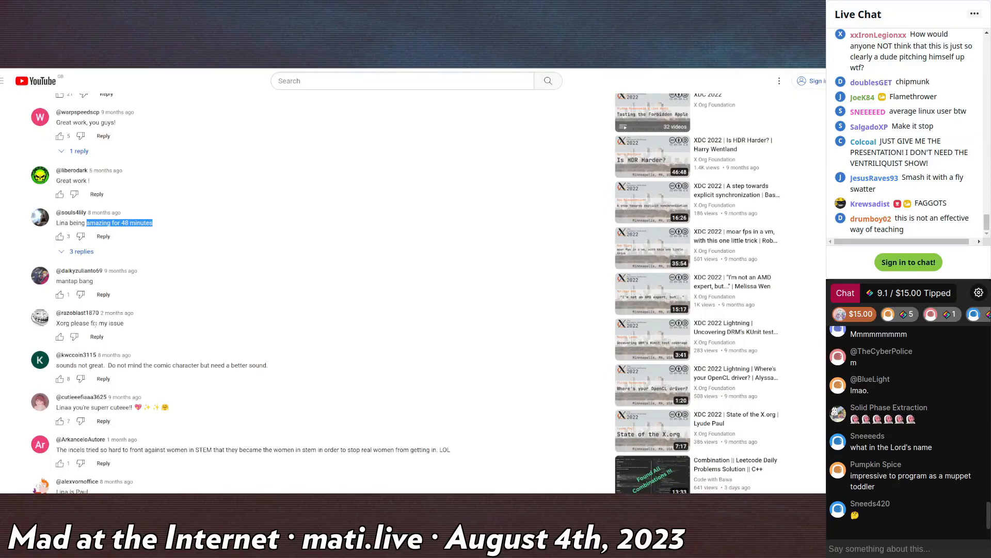
pyautogui.scroll(-3)
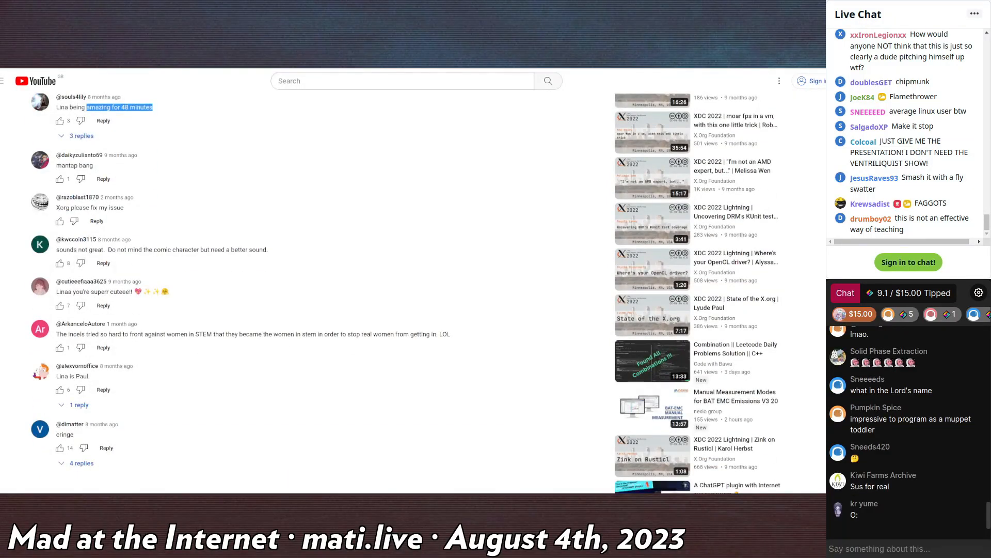
pyautogui.click(253, 190)
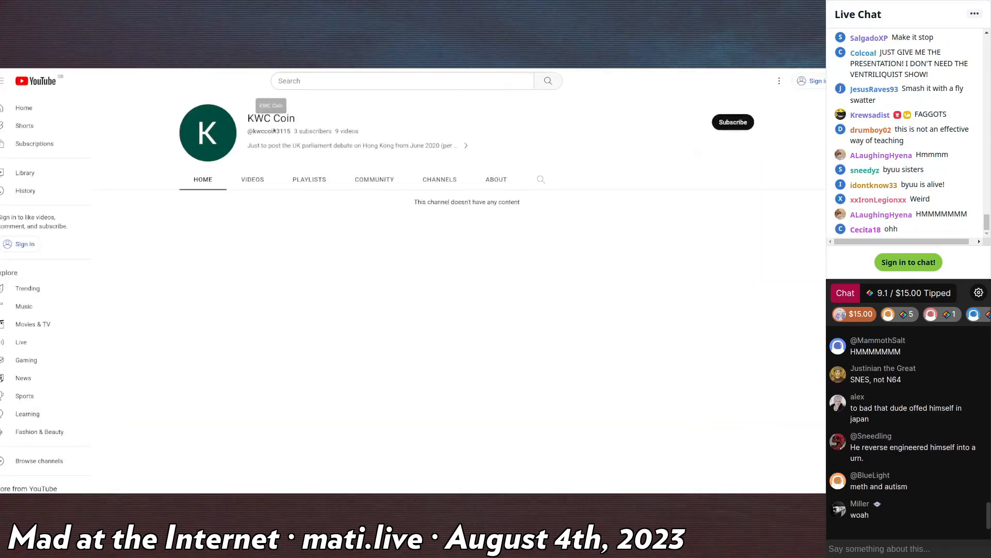
# - View the KWC Coin channel's About description, then return to the talk's comment list
pyautogui.click(496, 179)
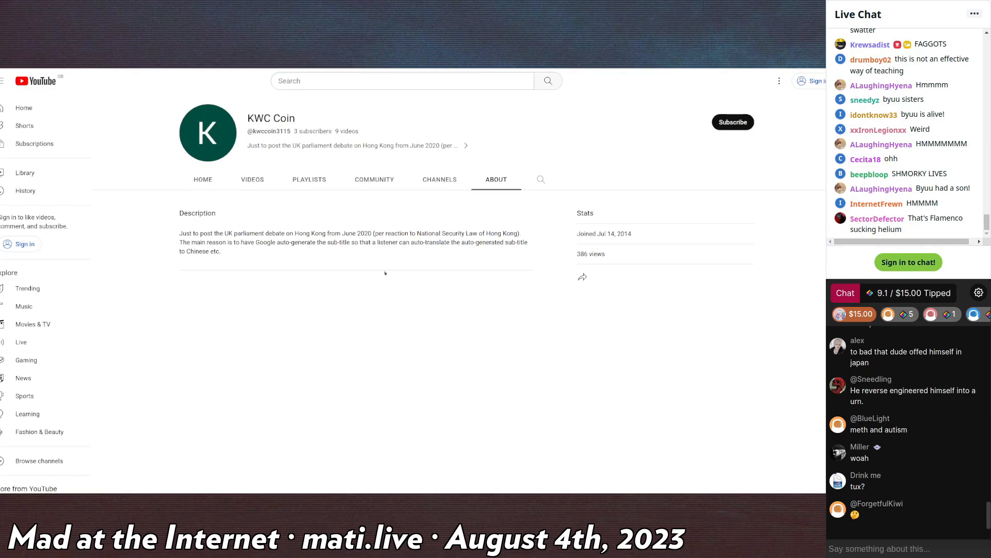
pyautogui.moveTo(180, 234); pyautogui.dragTo(223, 251)
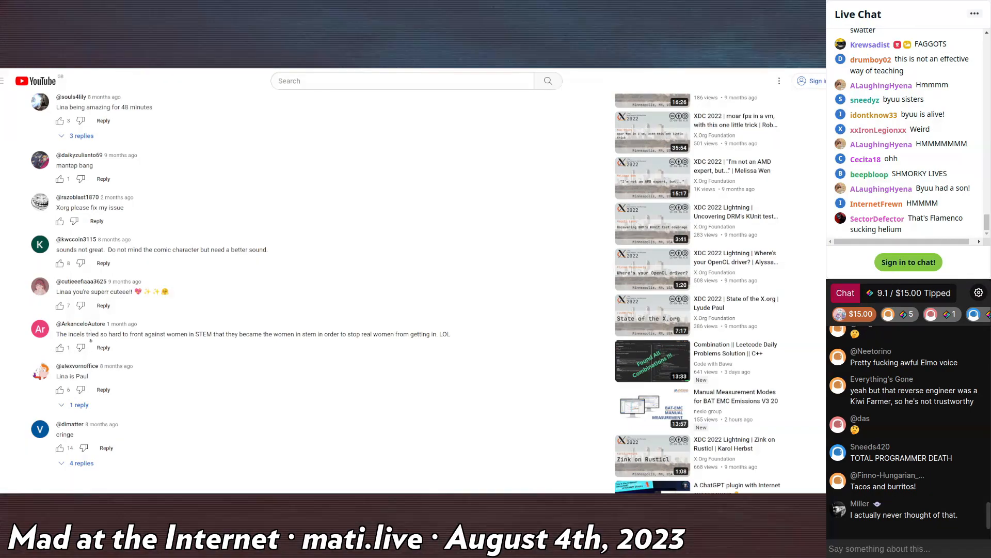
# - Scroll the comments before returning to the Kiwi Farms thread post about Hector Martin
pyautogui.scroll(-3)
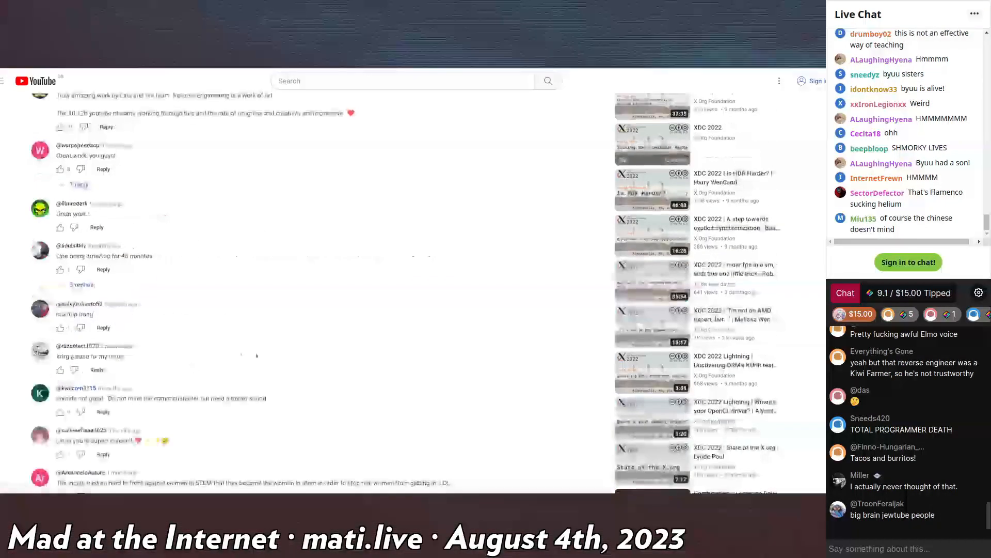
pyautogui.scroll(-3)
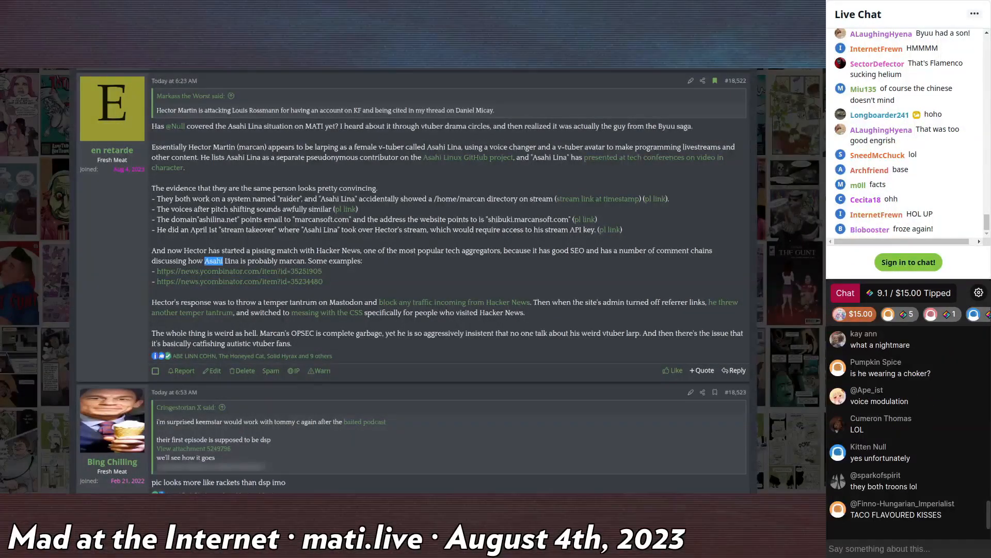
# - Select the word Asahi, landing on the post with the Original Audio and Lowered Pitch clips
pyautogui.doubleClick(291, 260)
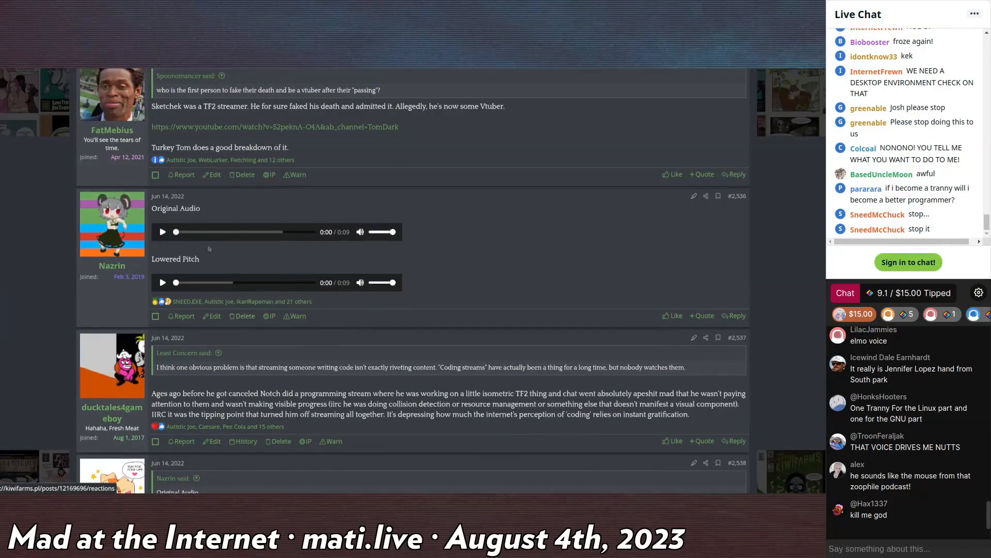
# - Play the Original Audio clip and then the Lowered Pitch clip in post #2,536
pyautogui.click(162, 232)
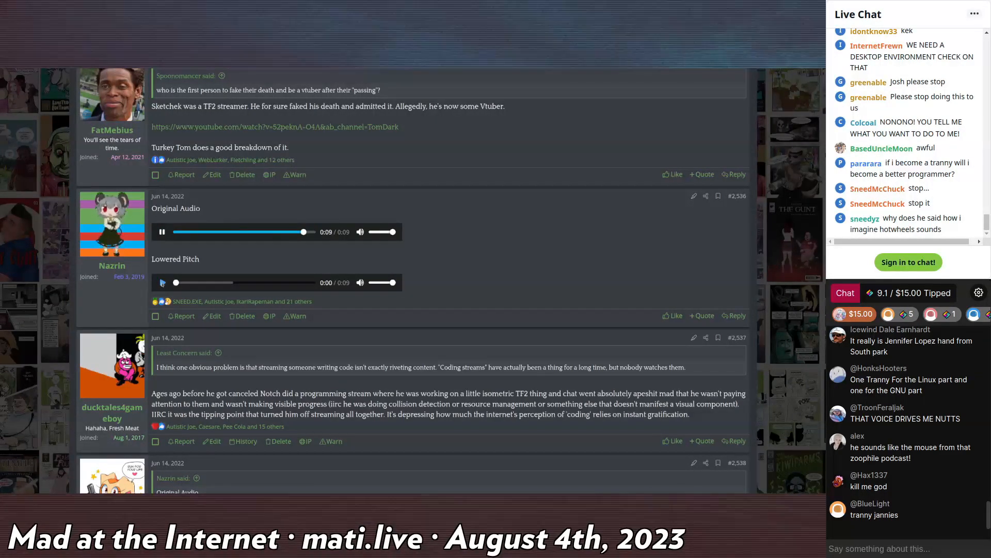
pyautogui.click(162, 282)
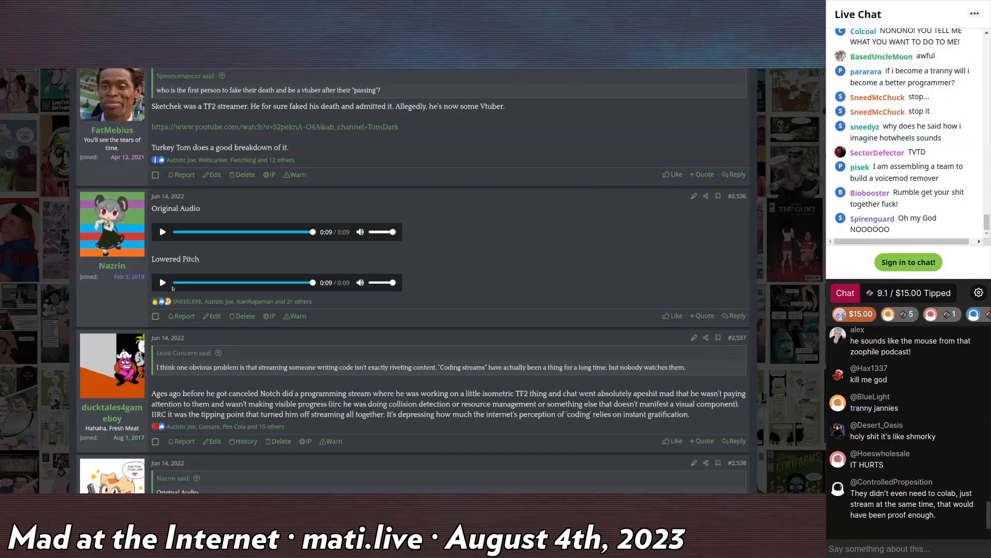
# - Scroll down through the following posts while the clips play out to 0:09
pyautogui.scroll(-3)
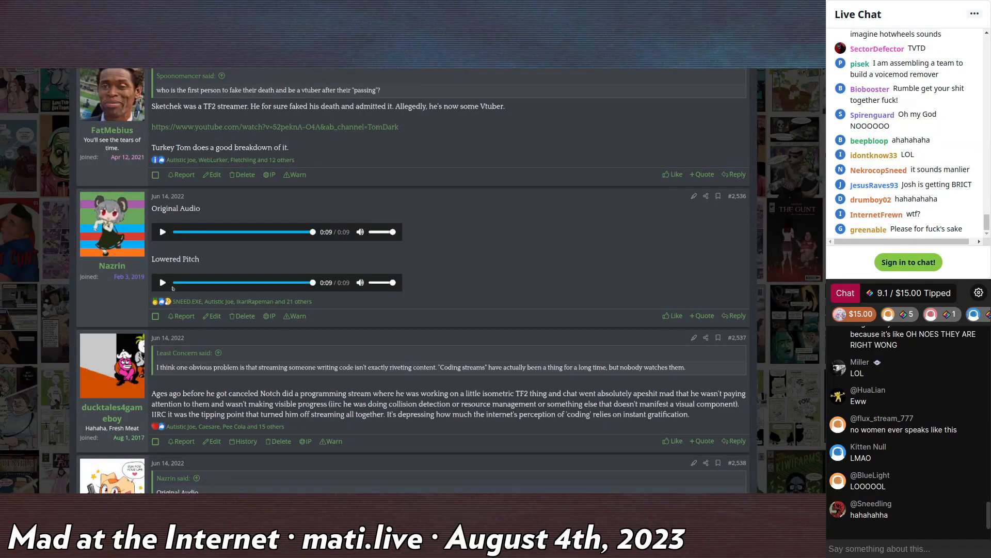
pyautogui.scroll(-3)
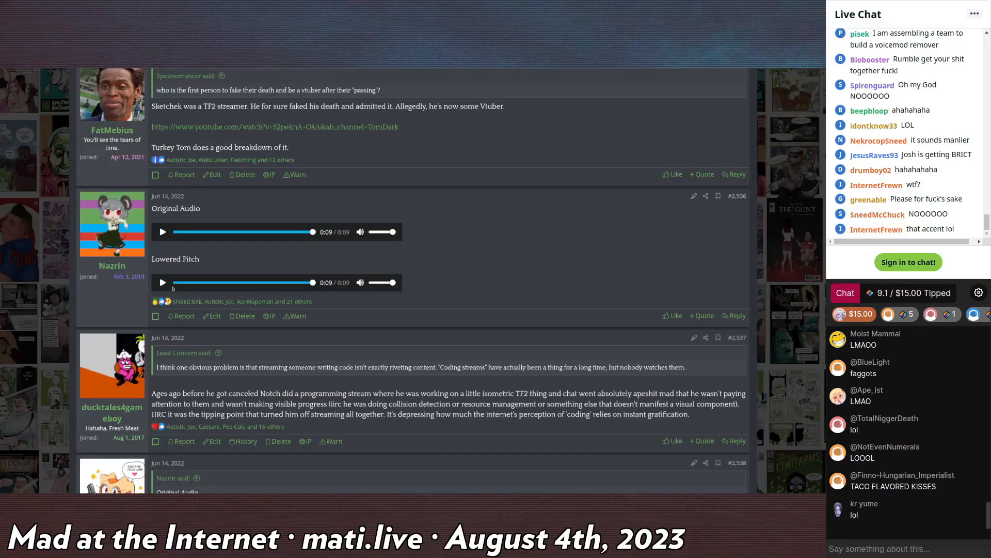
pyautogui.scroll(-3)
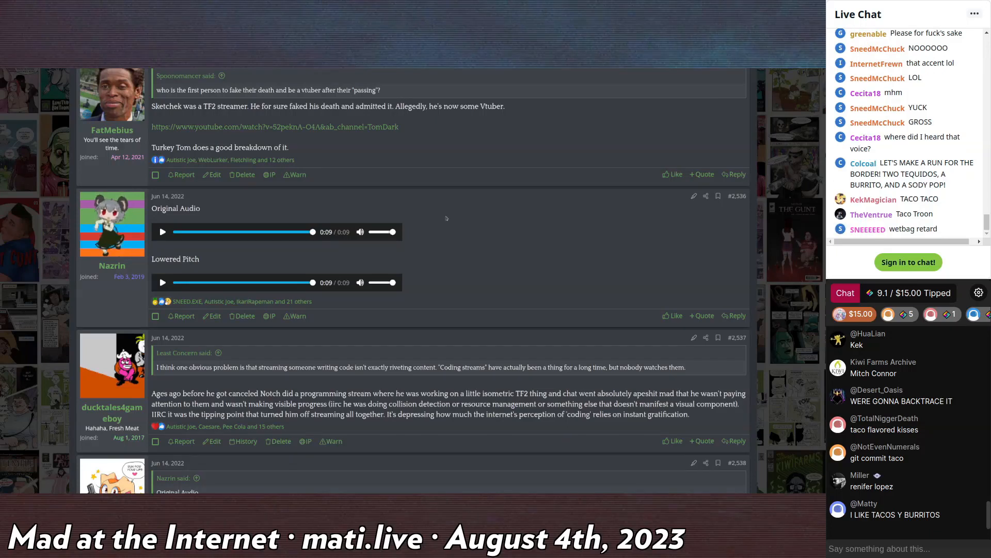
pyautogui.scroll(-3)
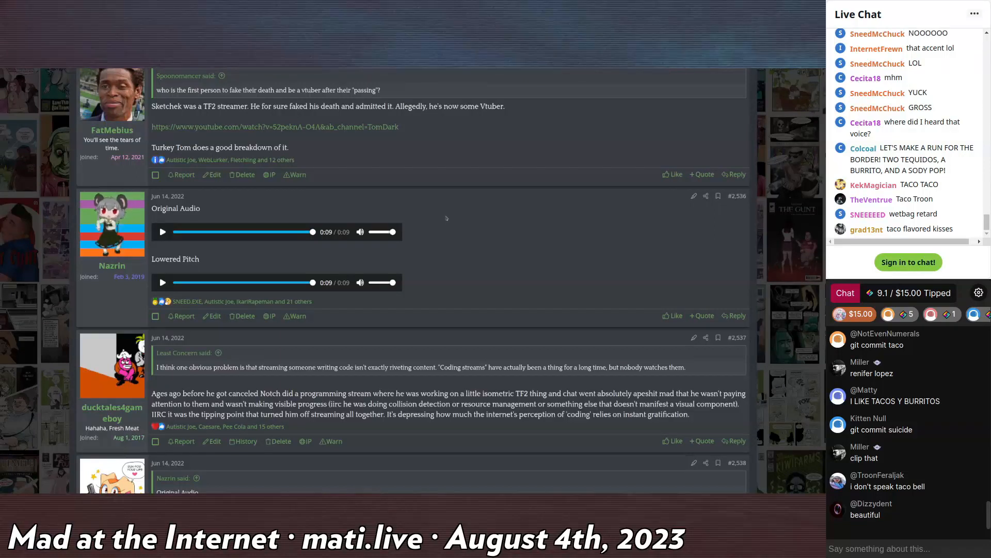
pyautogui.scroll(-3)
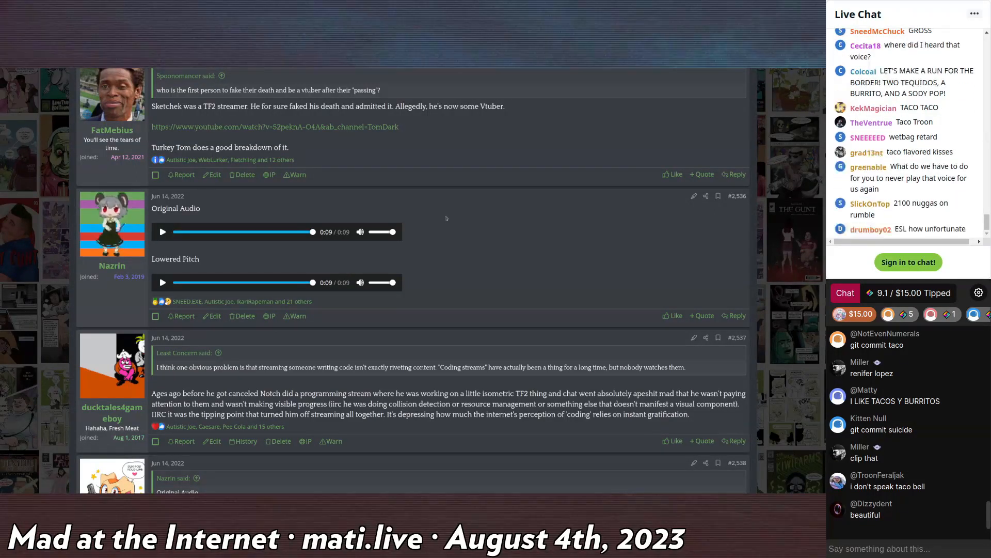